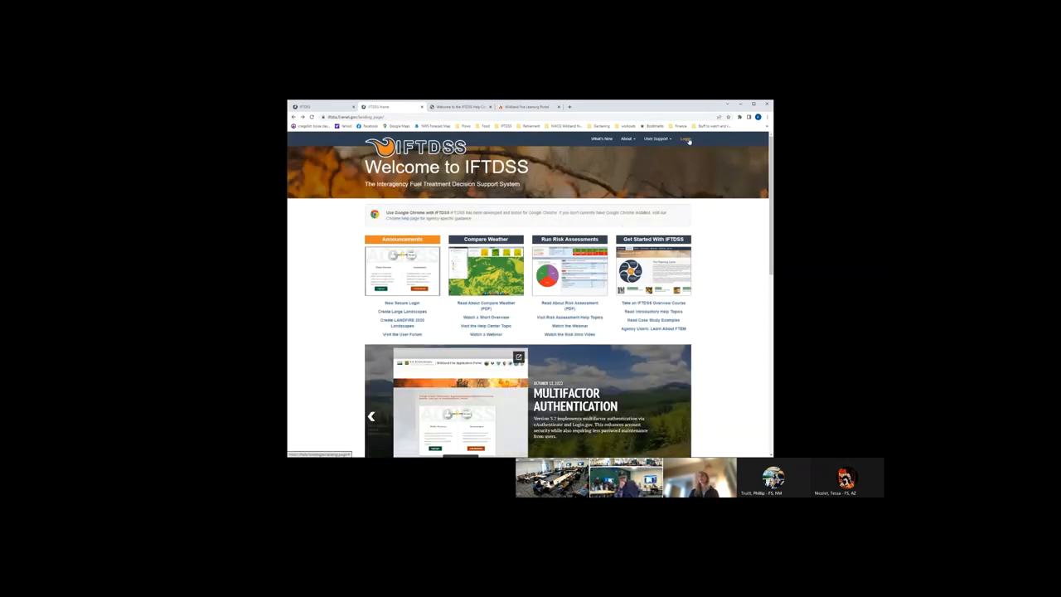
# - Sign in to IFTDSS and land on the Planning Cycle welcome page
pyautogui.click(685, 139)
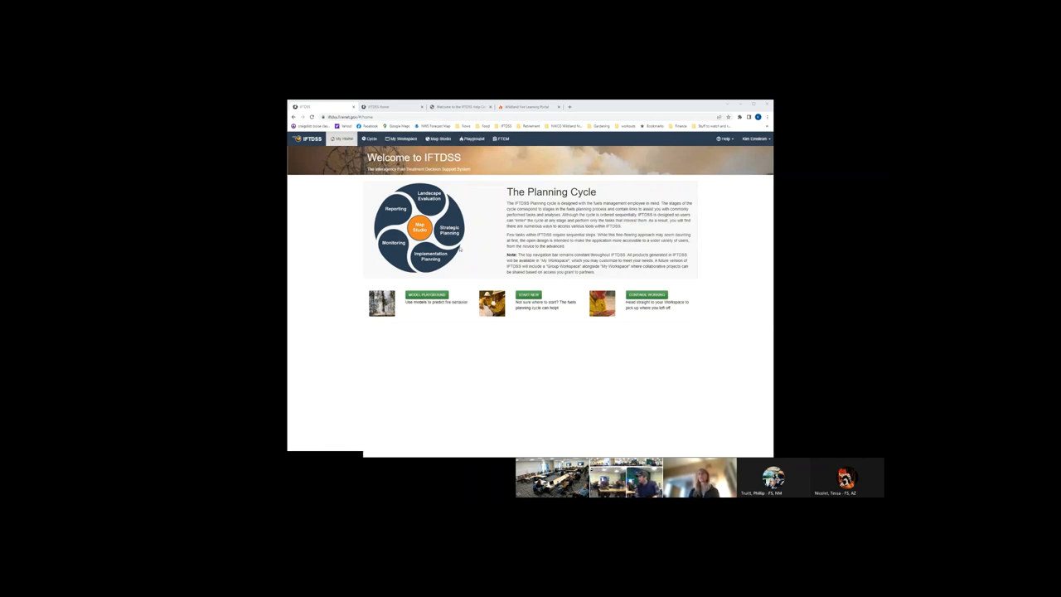
# - Enter the Landscape Evaluation stage and start Create Landscape in Map Studio
pyautogui.click(371, 140)
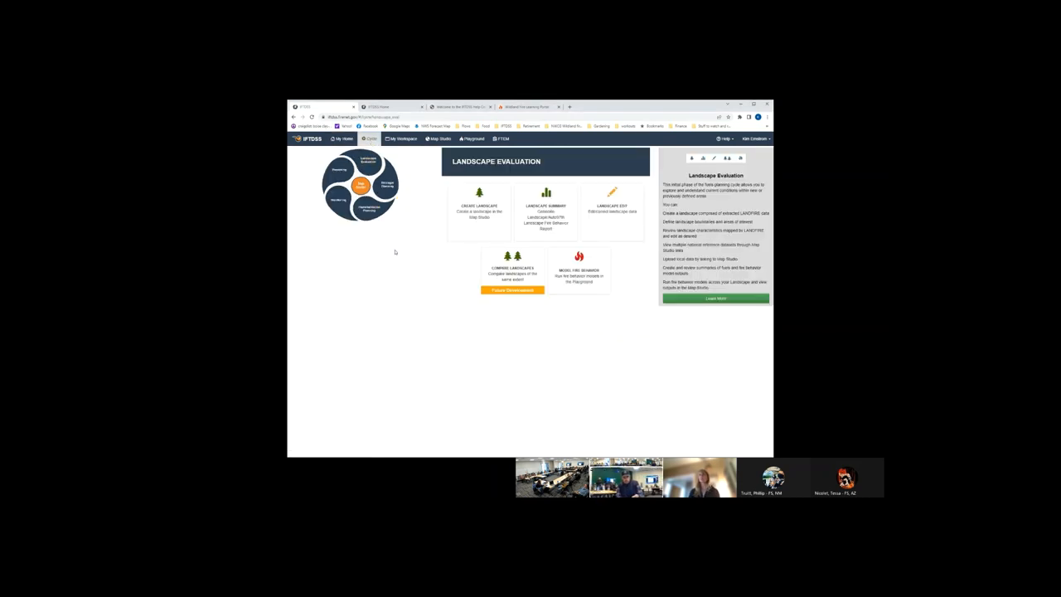
pyautogui.click(477, 212)
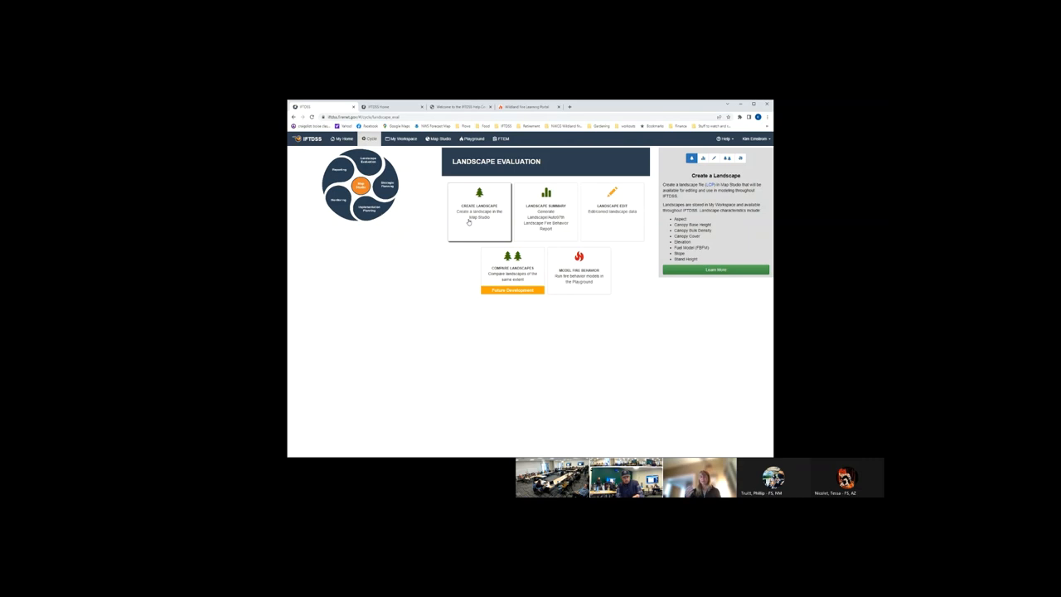
pyautogui.moveTo(448, 193)
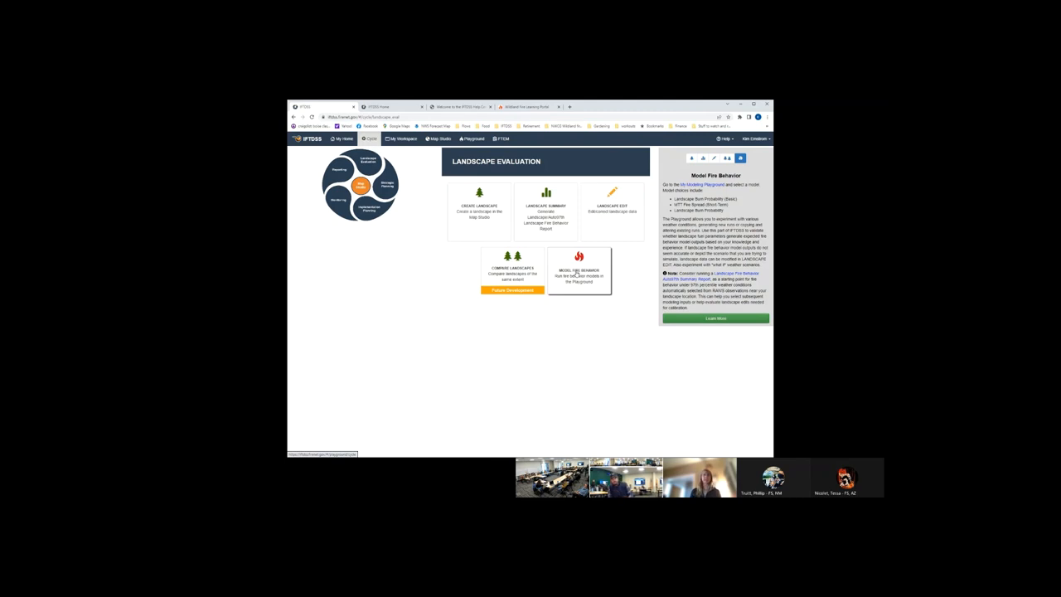
pyautogui.moveTo(402, 295)
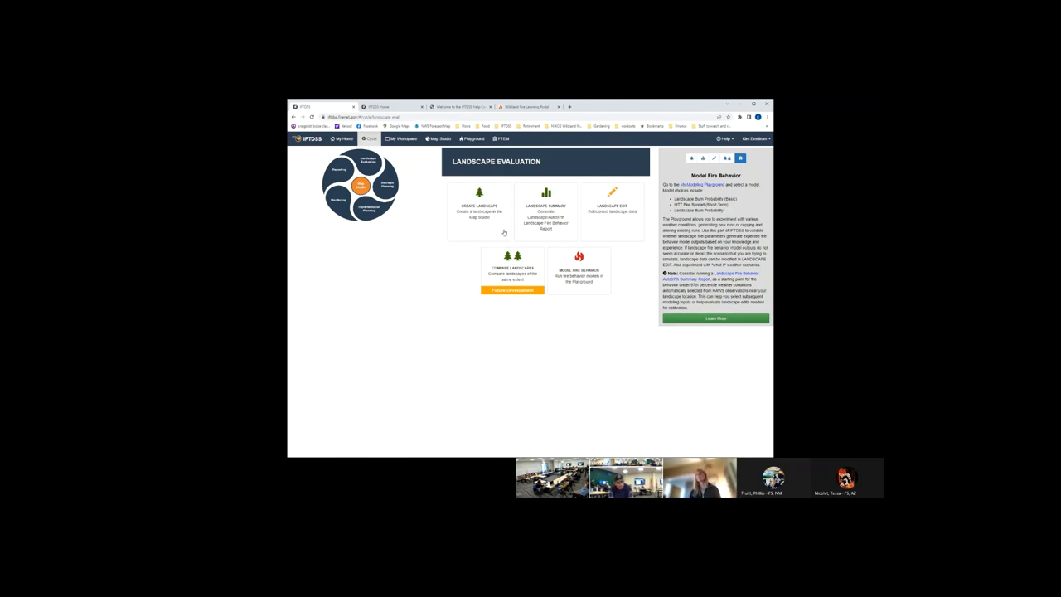
pyautogui.click(478, 212)
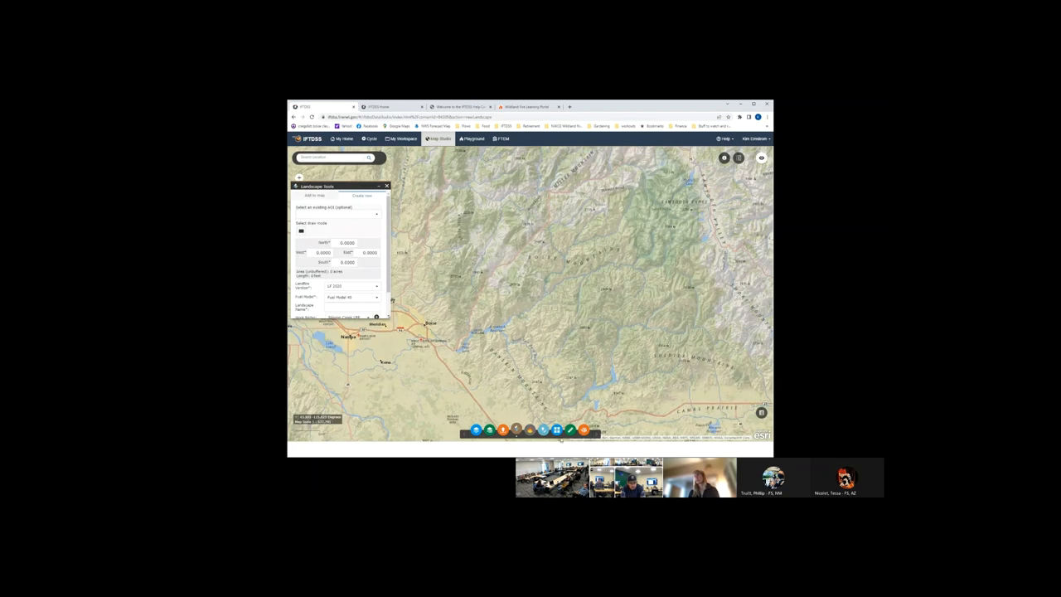
# - Switch the basemap from shaded terrain, via Imagery, to the Topographic map
pyautogui.click(557, 429)
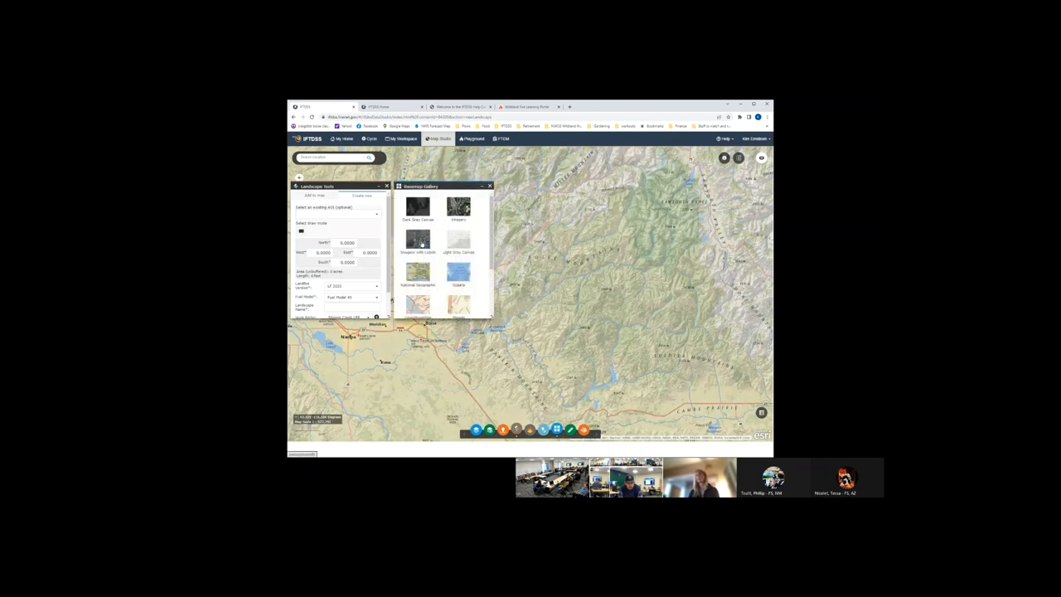
pyautogui.click(418, 239)
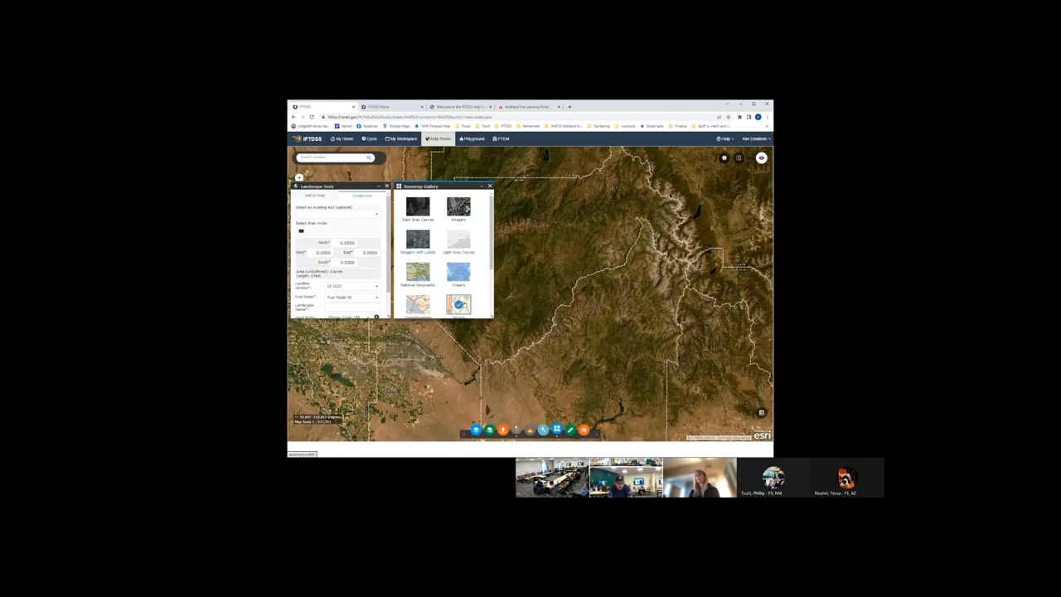
pyautogui.click(457, 307)
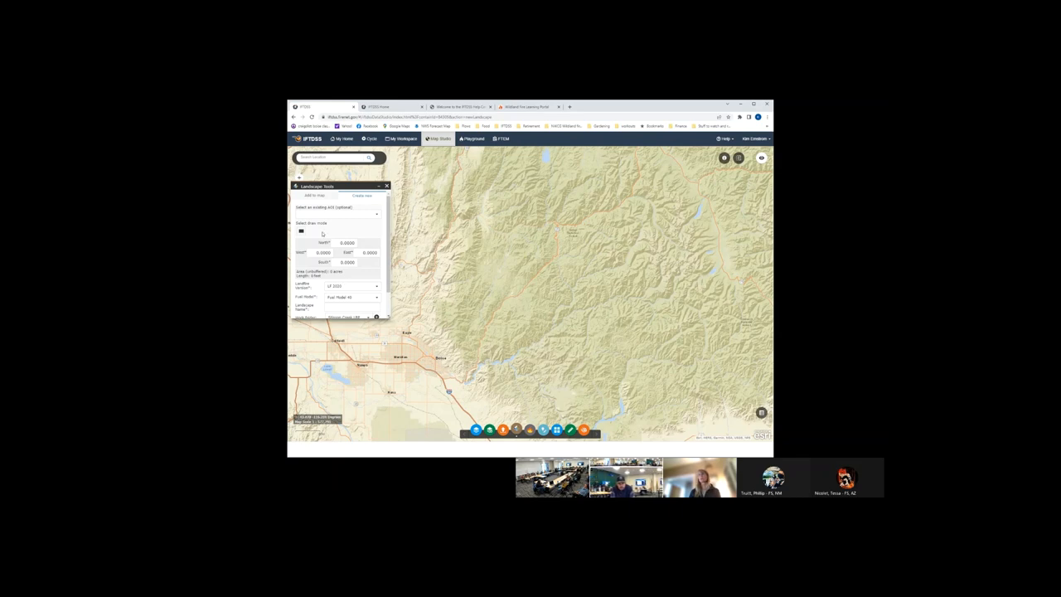
# - Place a square landscape extent over the mountains and fill its LANDFIRE options
pyautogui.click(302, 231)
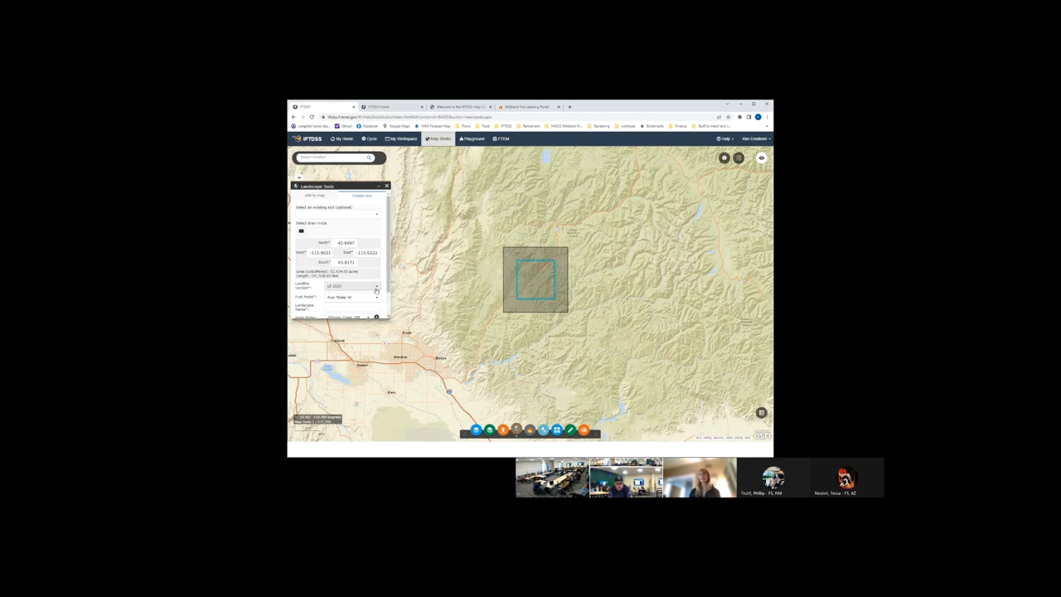
pyautogui.click(352, 285)
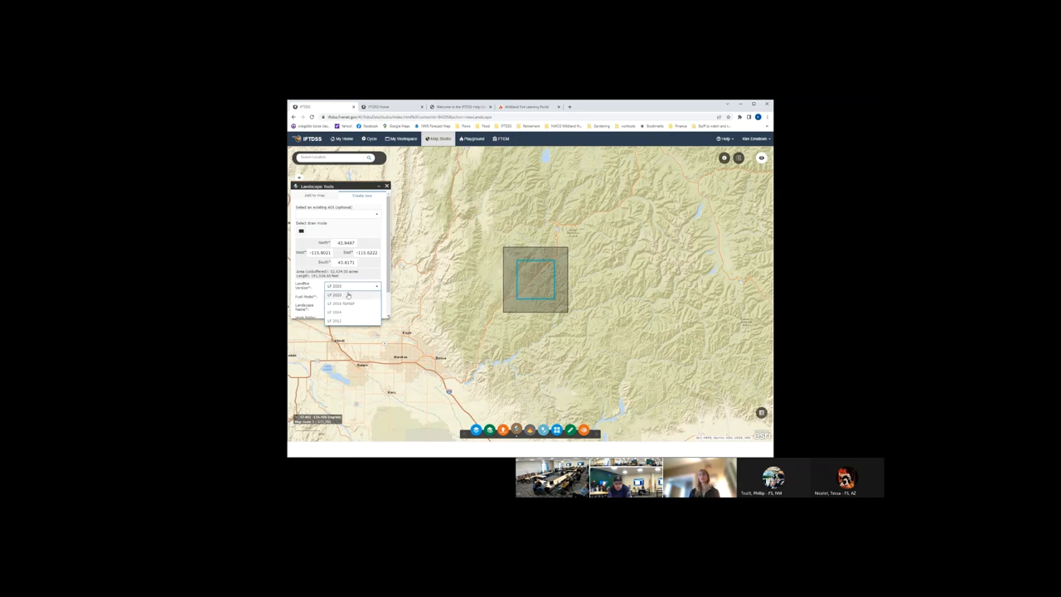
pyautogui.click(340, 297)
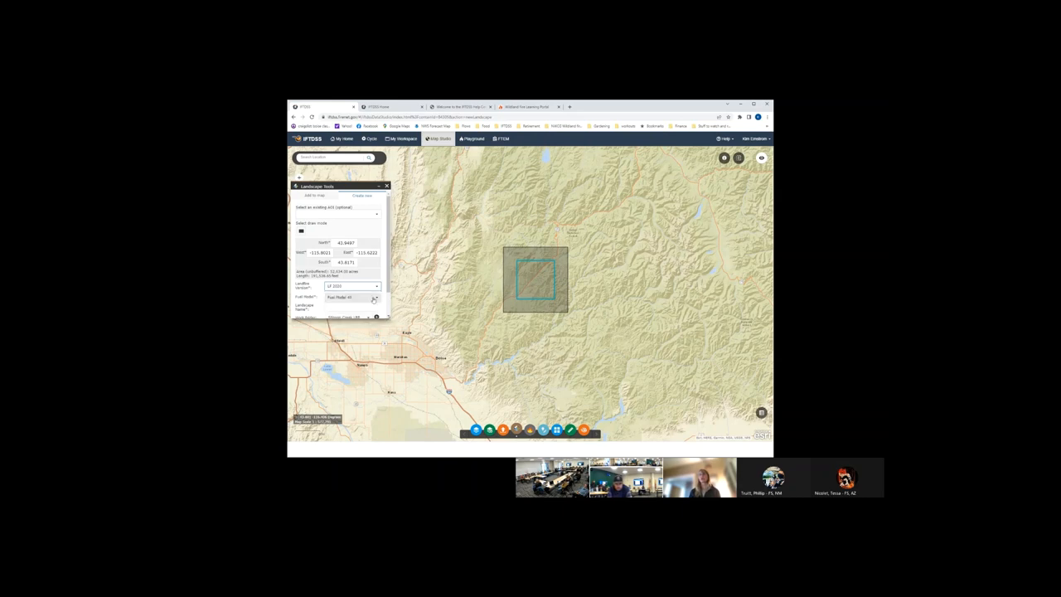
pyautogui.click(375, 297)
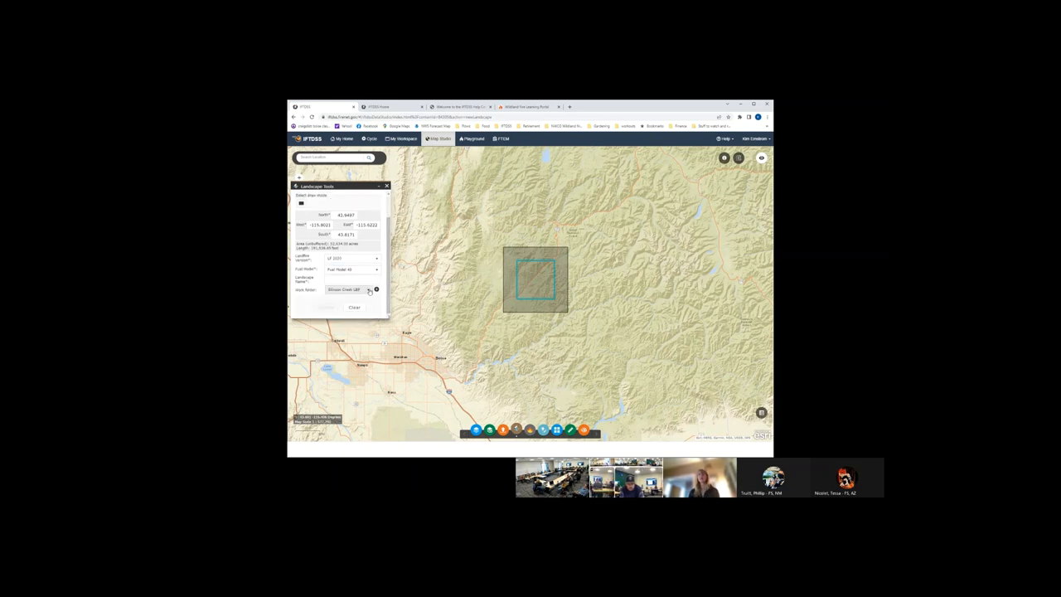
pyautogui.click(348, 278)
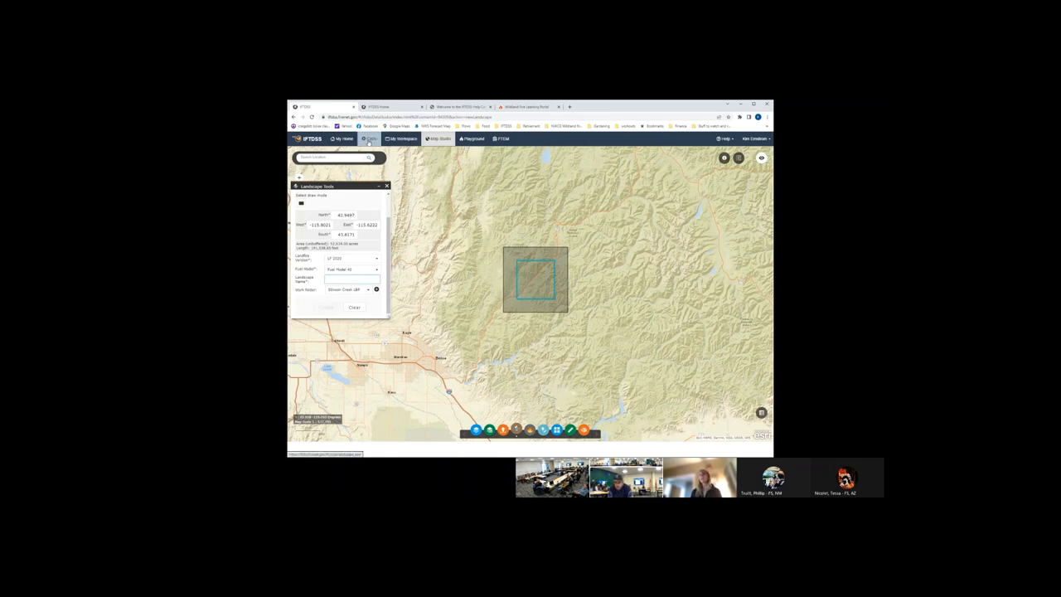
# - Go to My Modeling Playground
pyautogui.click(370, 139)
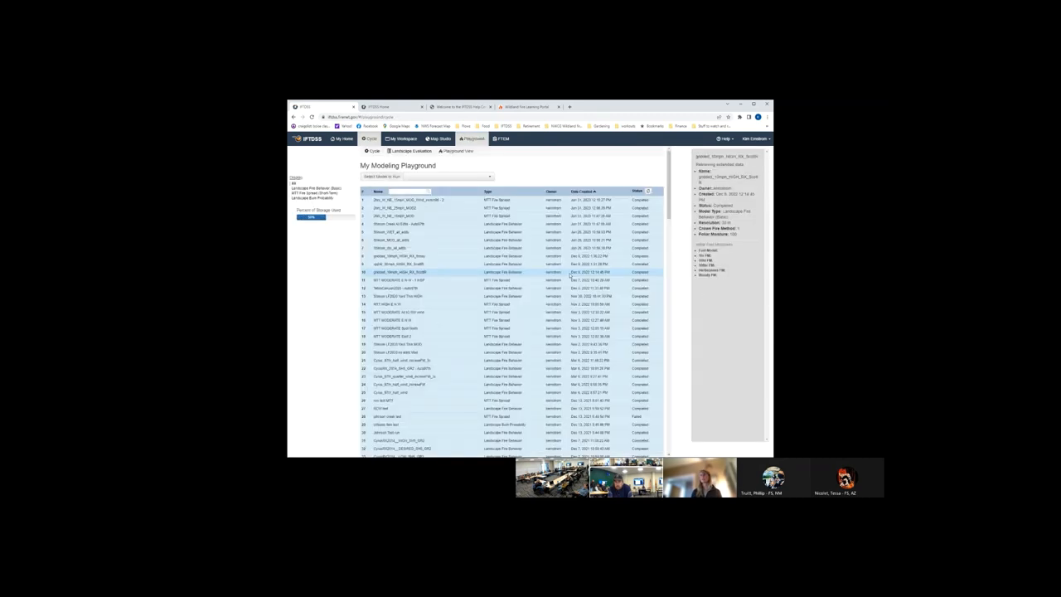
# - Choose Landscape Fire Behavior (Basic) as the new model to run
pyautogui.click(428, 175)
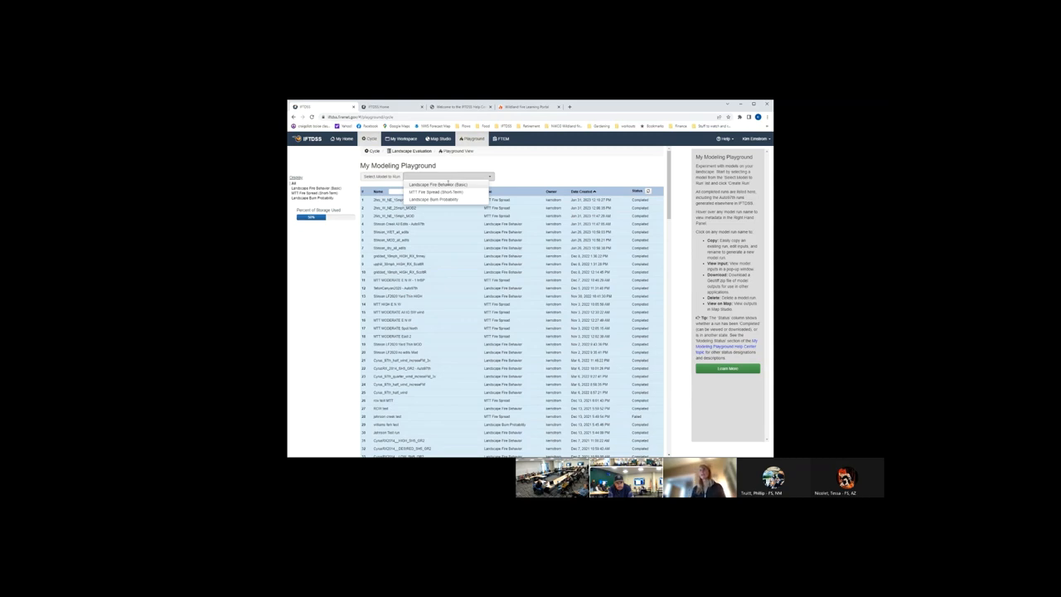
pyautogui.click(441, 184)
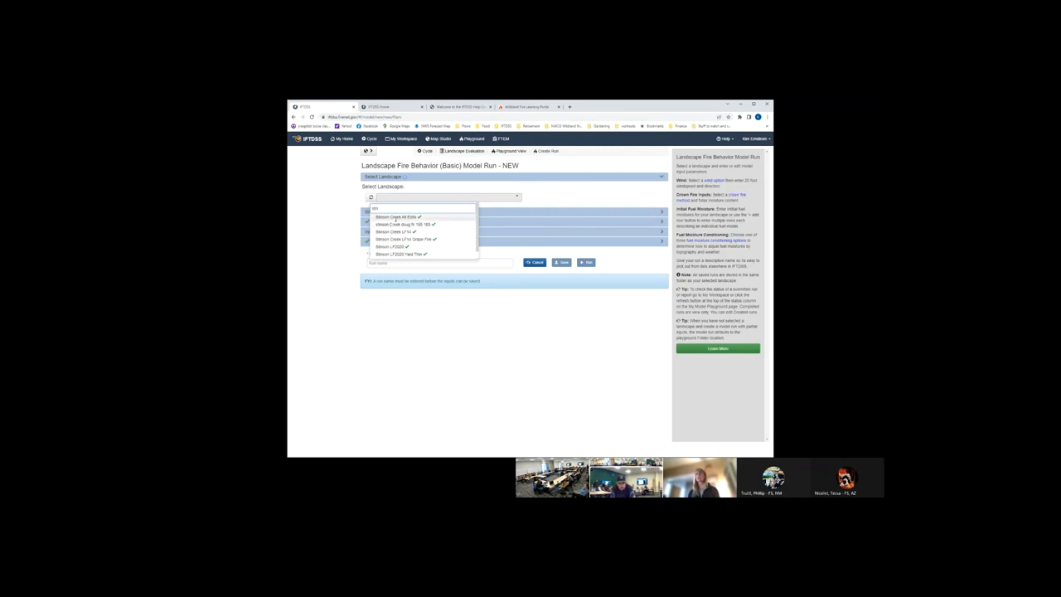
# - Select the landscape for the run and set wind speed to 15
pyautogui.click(398, 216)
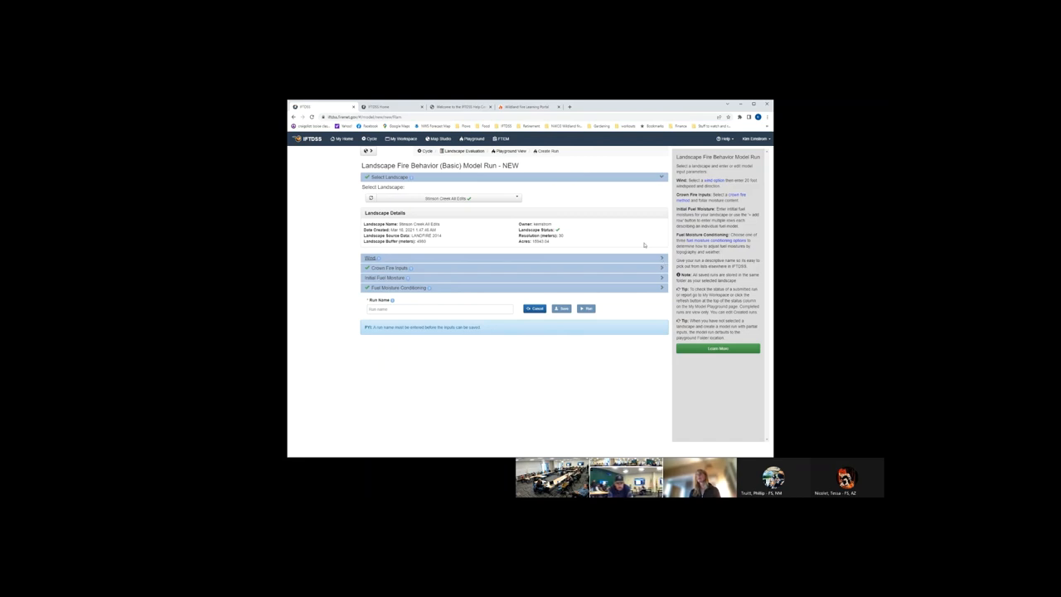
pyautogui.moveTo(663, 262)
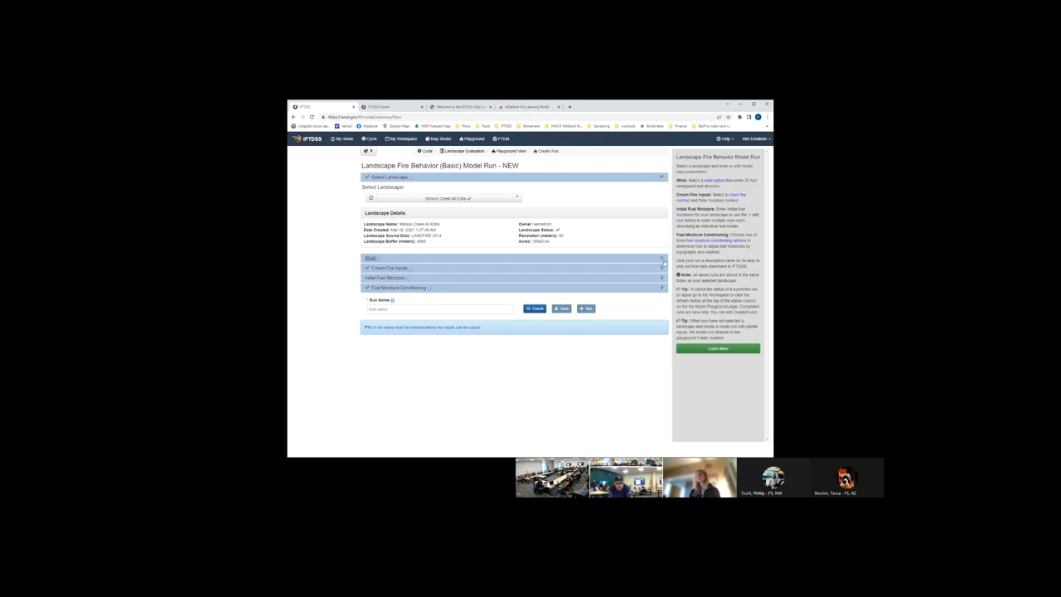
pyautogui.click(514, 259)
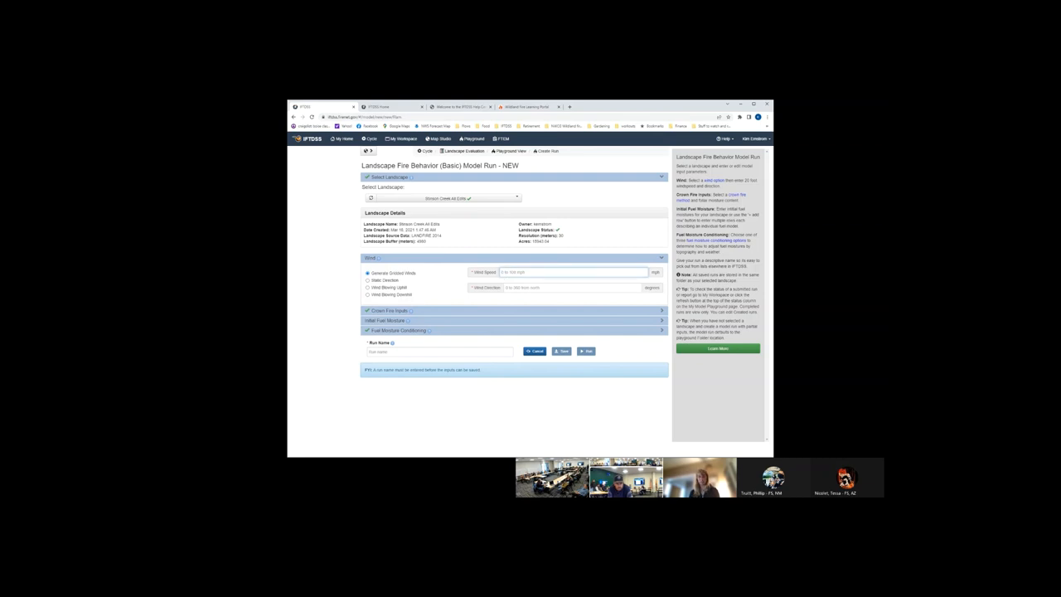
pyautogui.write('15')
pyautogui.click(572, 287)
pyautogui.write('270')
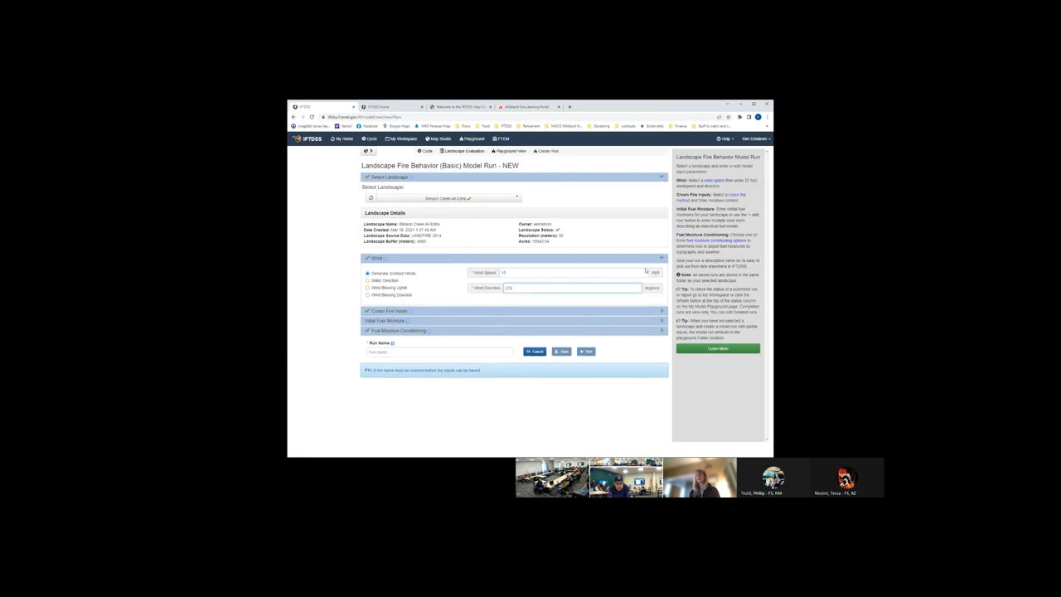
# - Enter fuel moisture values 7 and 120 and save the run
pyautogui.click(385, 322)
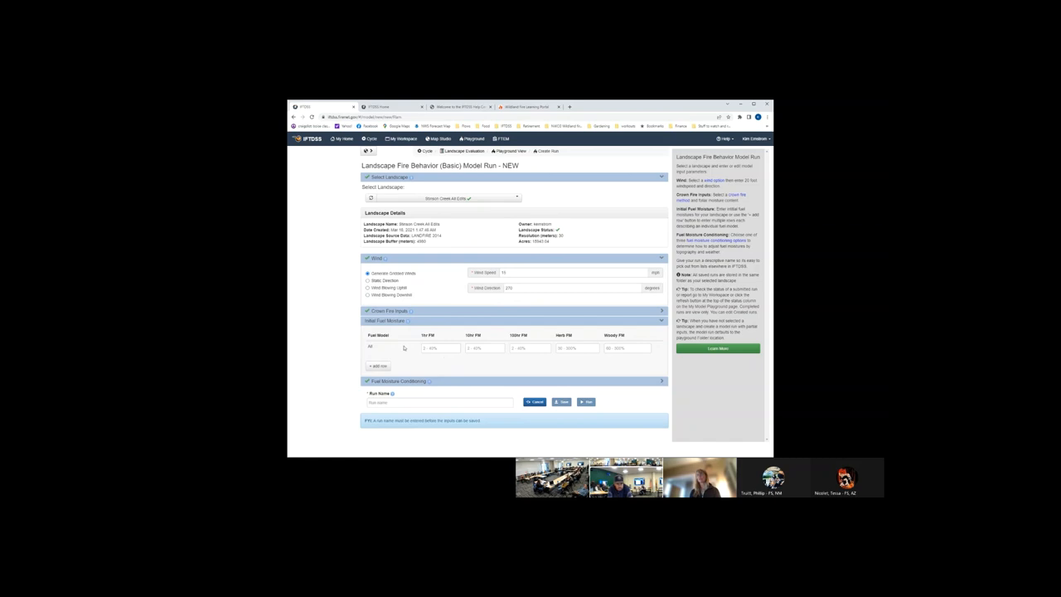
pyautogui.click(440, 349)
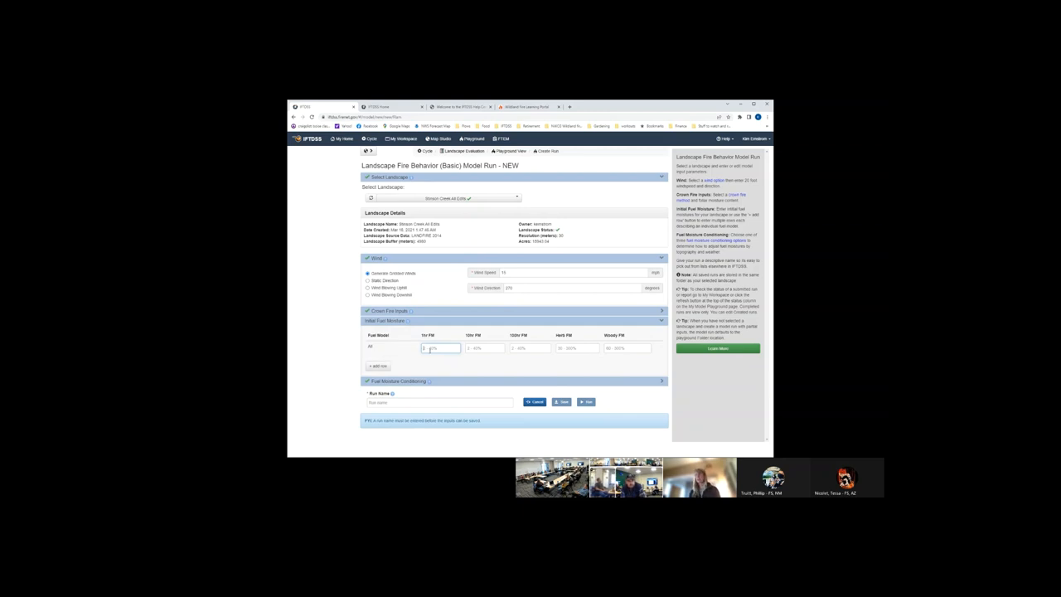
pyautogui.write('7')
pyautogui.click(627, 347)
pyautogui.write('6')
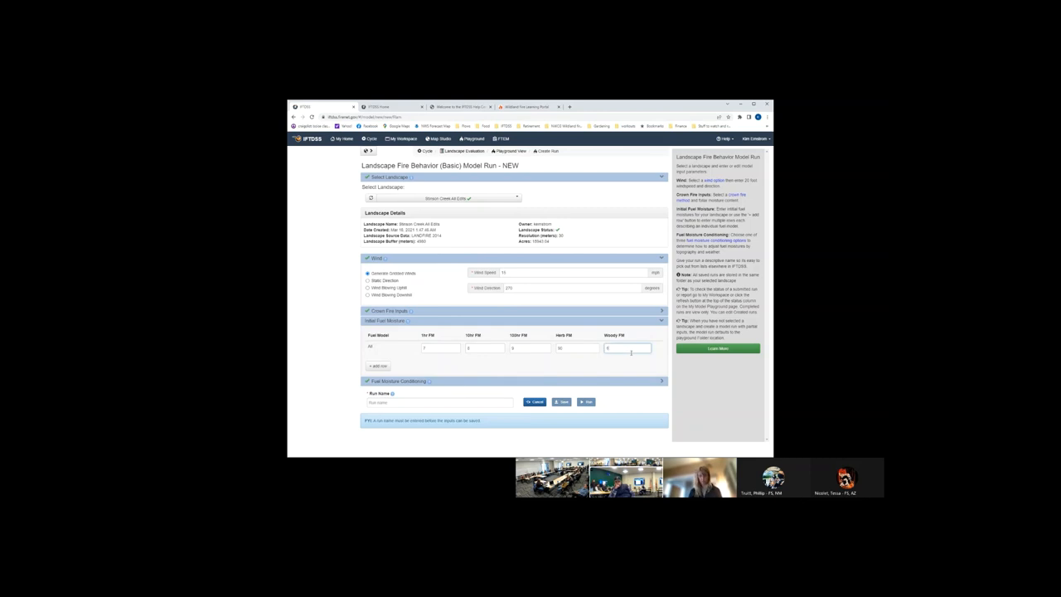
pyautogui.write('120')
pyautogui.click(440, 401)
pyautogui.write('stinson creek _midscale_test')
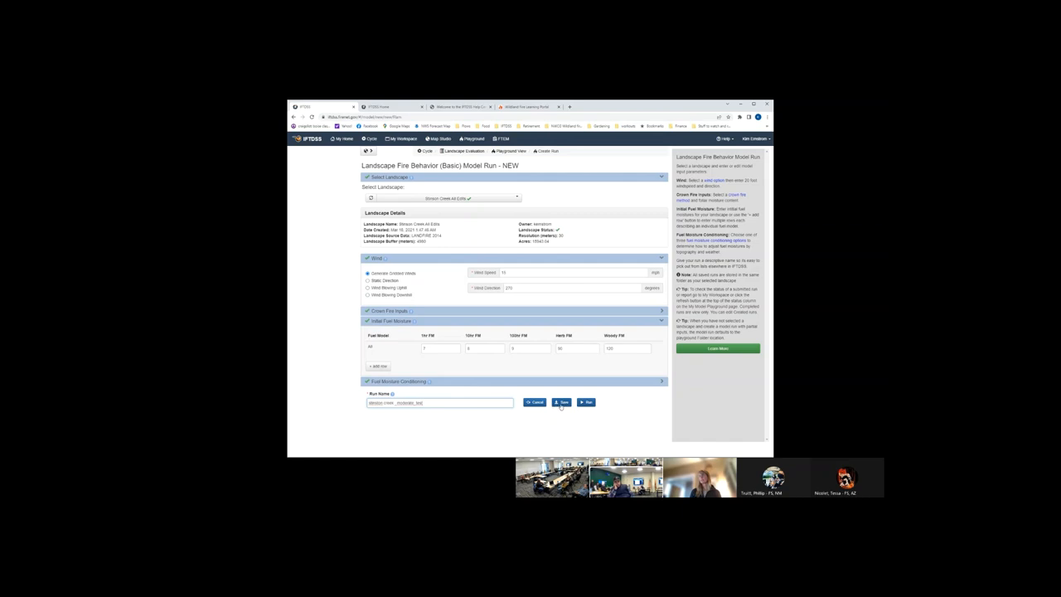
pyautogui.click(564, 403)
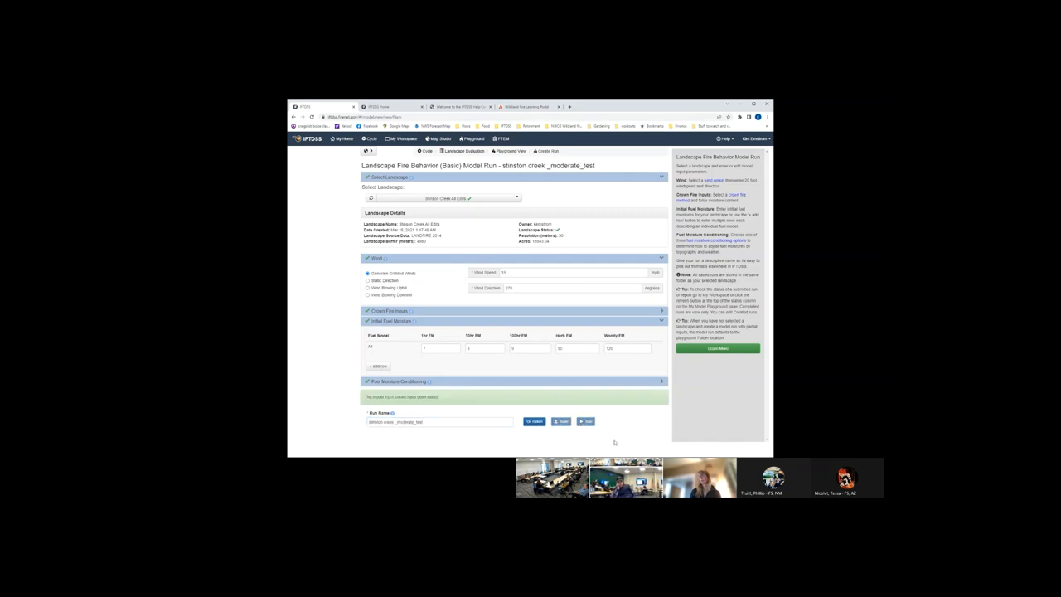
# - Submit the saved fire behavior run and confirm the submission
pyautogui.click(587, 421)
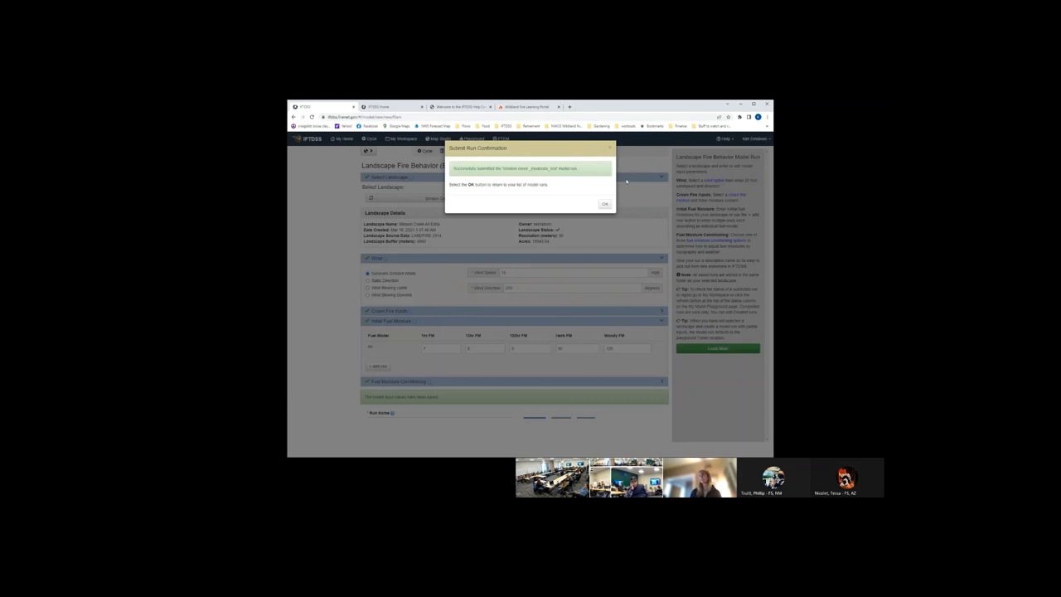
pyautogui.click(606, 204)
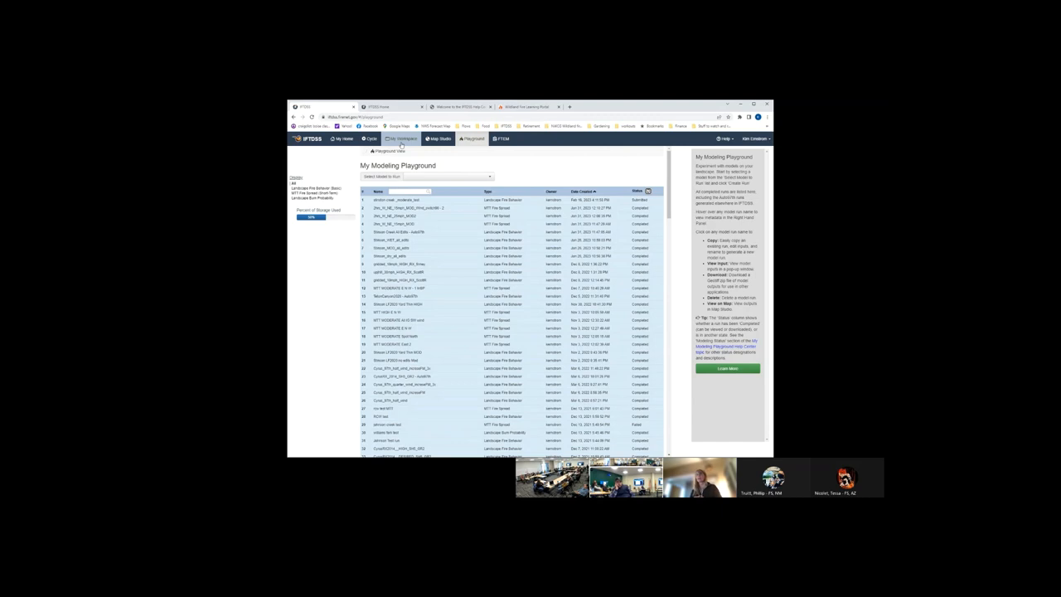
# - From My Workspace, open the Landscape Fire Behavior output in Map Studio
pyautogui.click(401, 140)
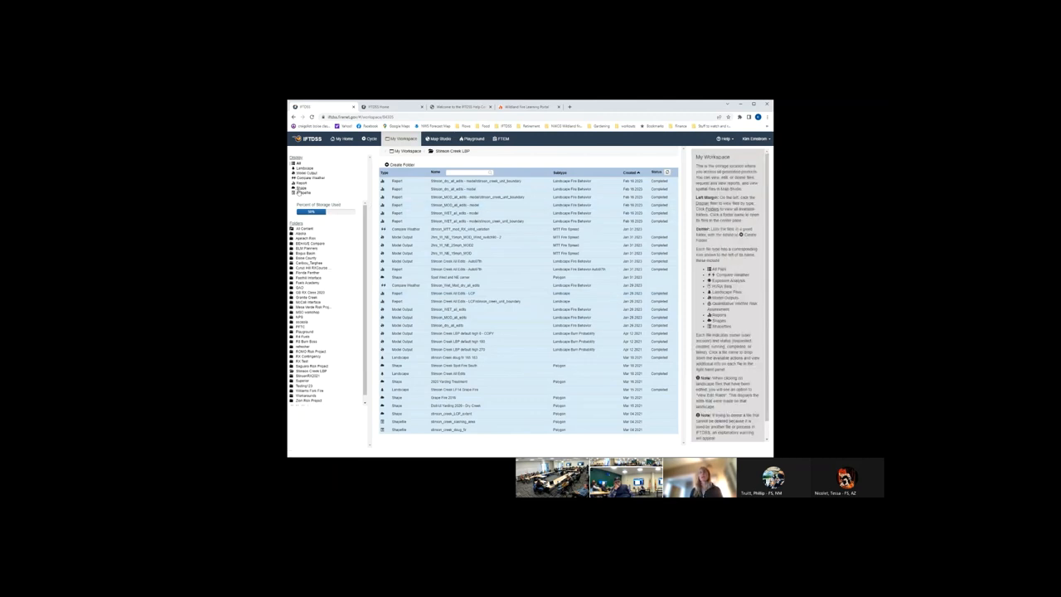
pyautogui.click(305, 172)
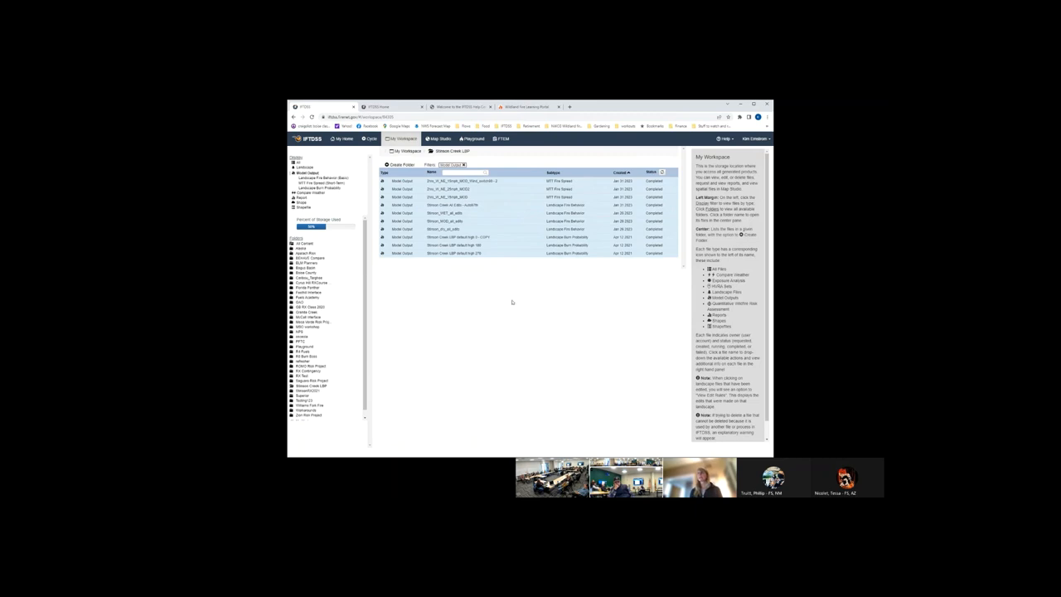
pyautogui.click(445, 213)
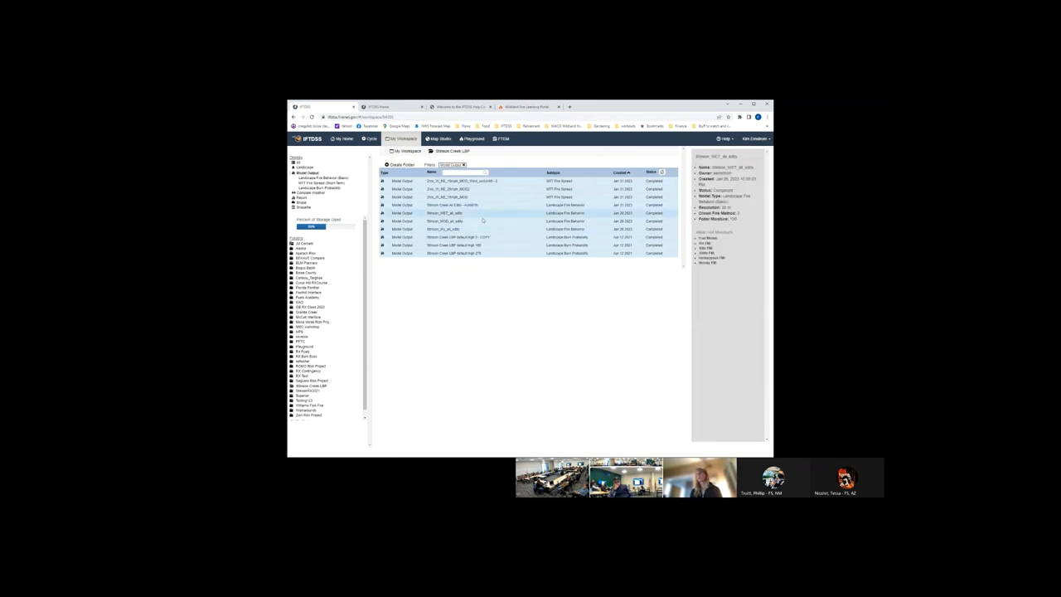
pyautogui.click(448, 220)
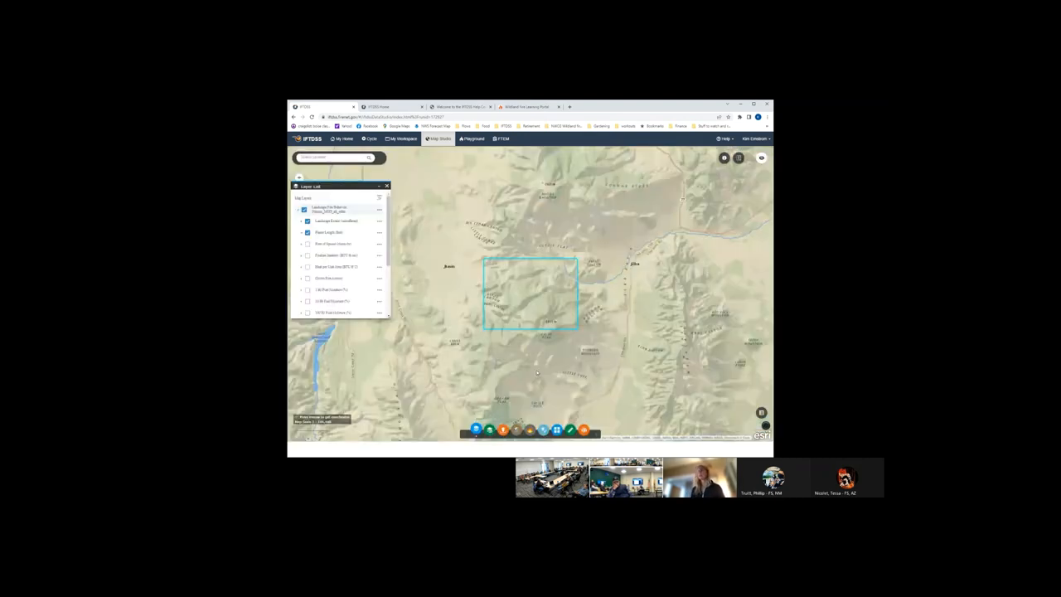
# - Turn on the Flame Length layer, dismiss its legend, and start the Identify tool
pyautogui.click(302, 232)
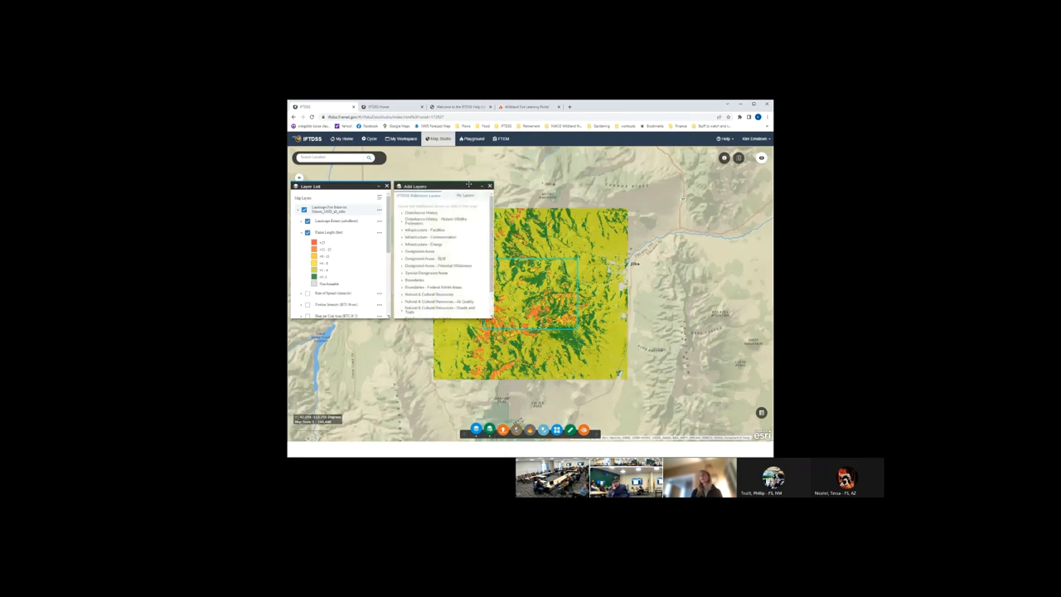
pyautogui.click(465, 196)
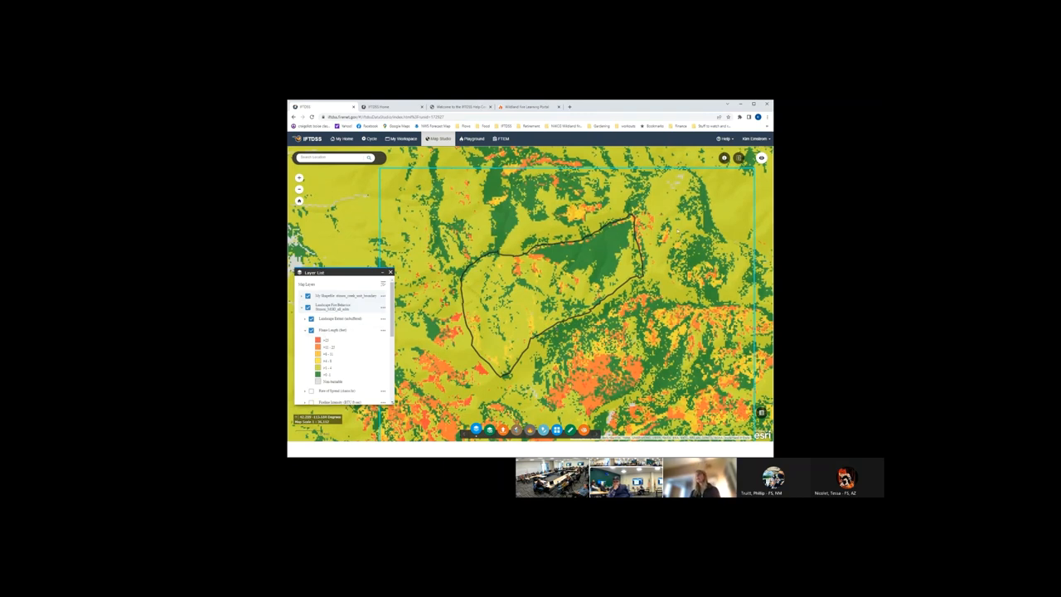
pyautogui.click(723, 157)
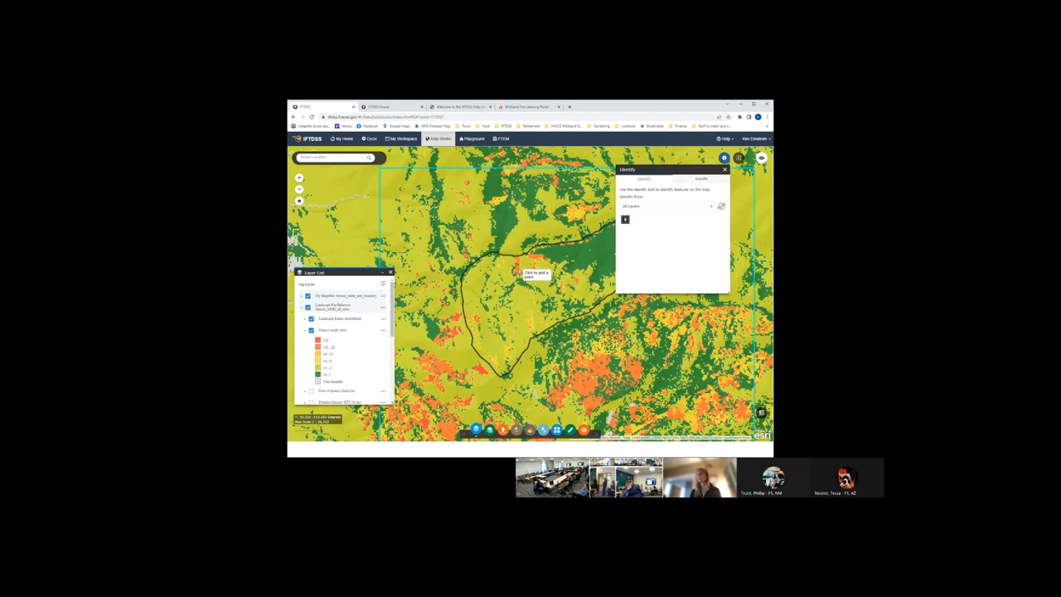
# - Identify fire behavior values at a point in the perimeter, then begin a Swipe comparison
pyautogui.click(528, 274)
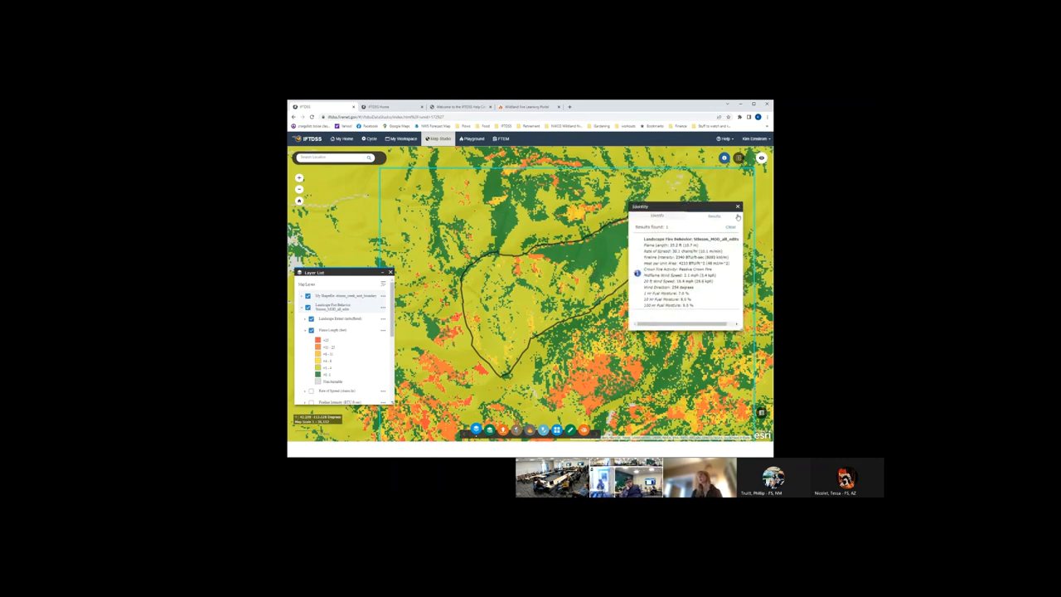
pyautogui.click(737, 206)
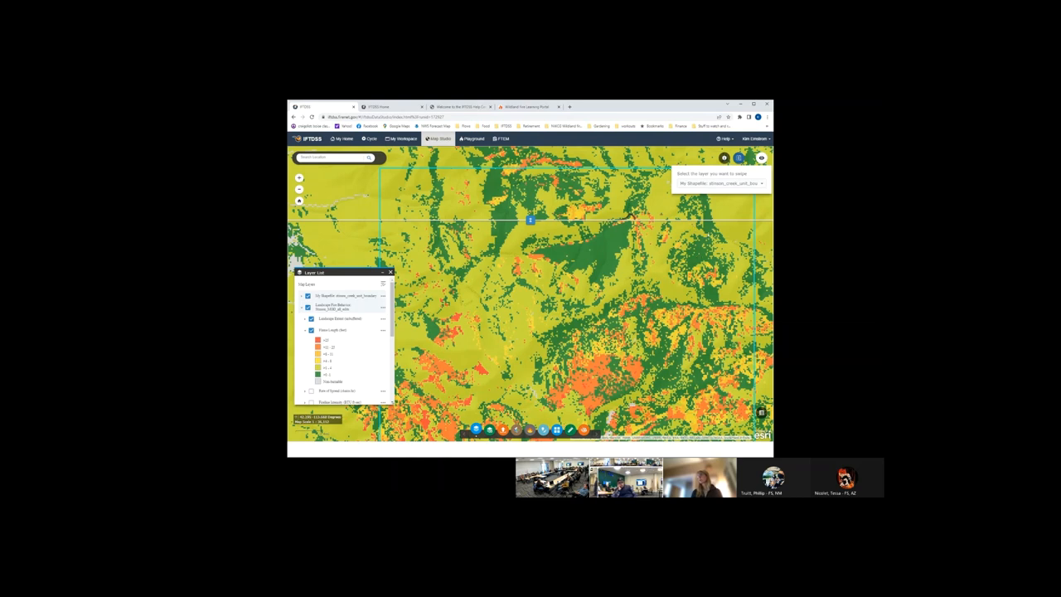
# - Switch the background map to satellite Imagery from the Basemap Gallery
pyautogui.click(760, 182)
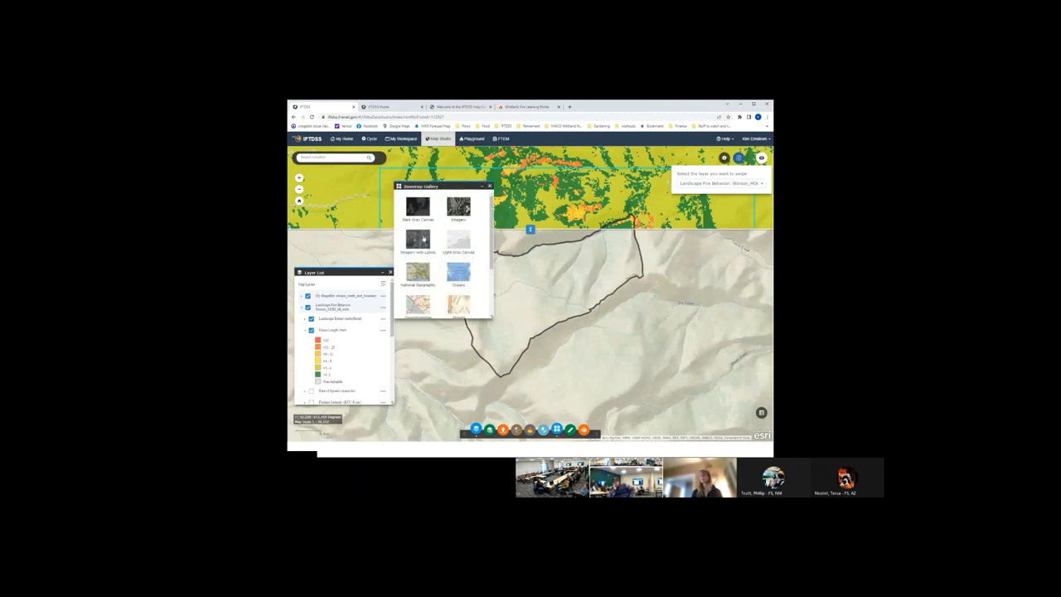
pyautogui.click(418, 241)
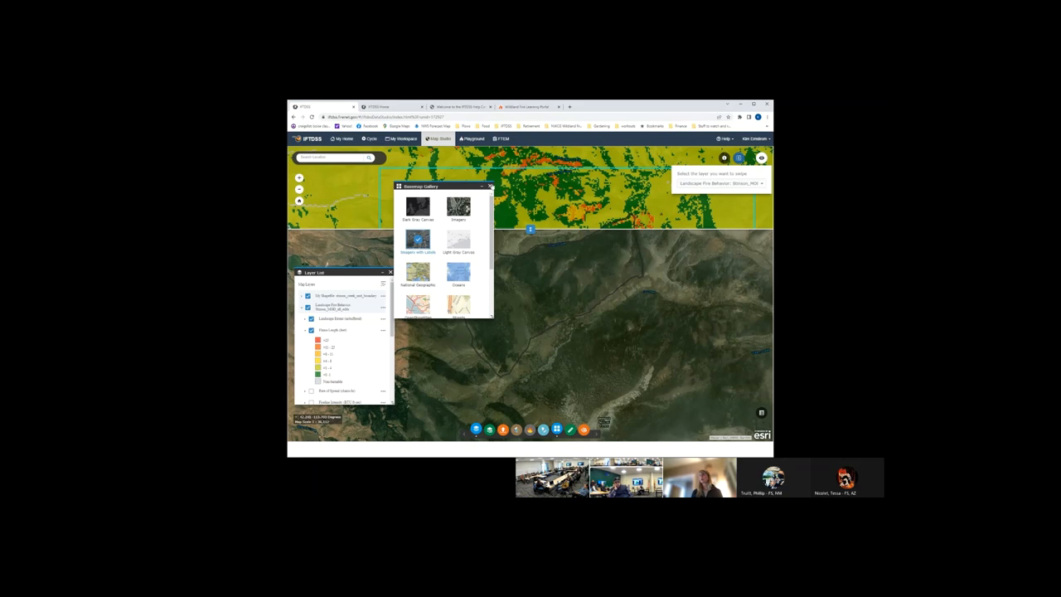
pyautogui.click(491, 186)
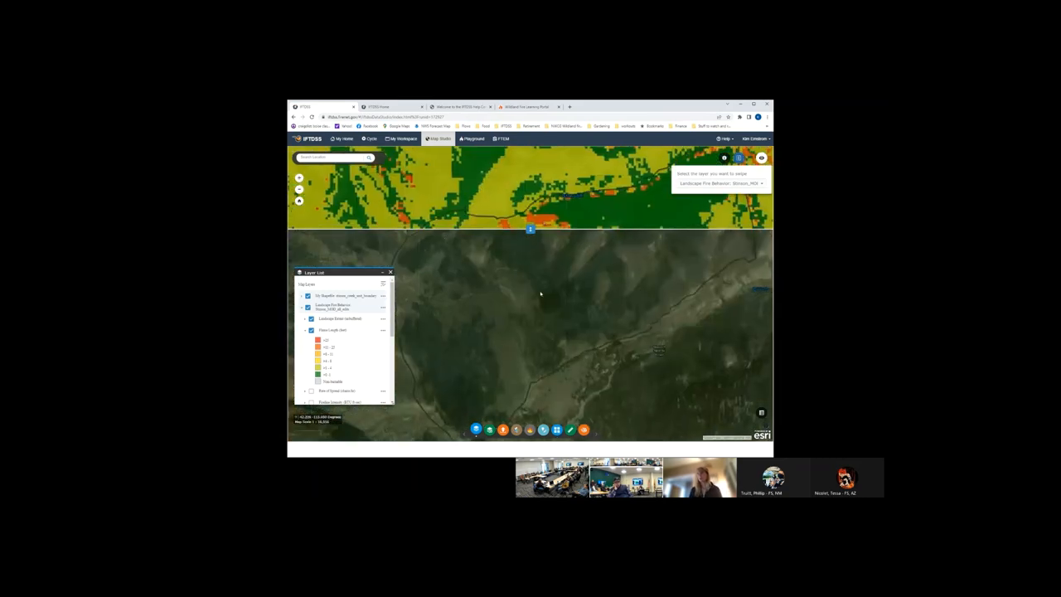
# - Adjust the swipe bar and move the Layer List aside to reveal flame length over imagery
pyautogui.moveTo(531, 229); pyautogui.dragTo(530, 247)
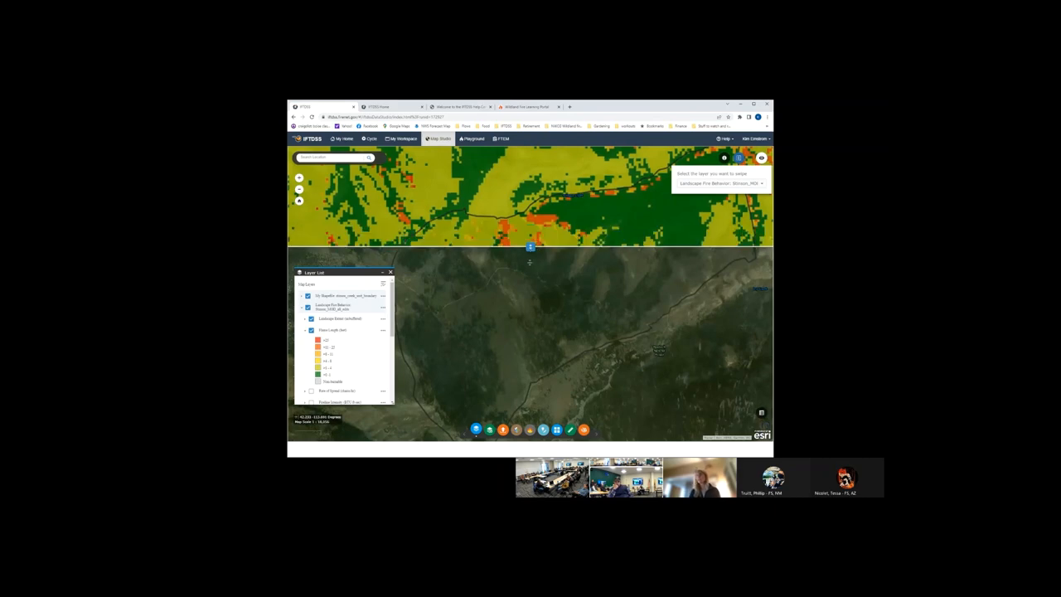
pyautogui.moveTo(315, 272); pyautogui.dragTo(680, 285)
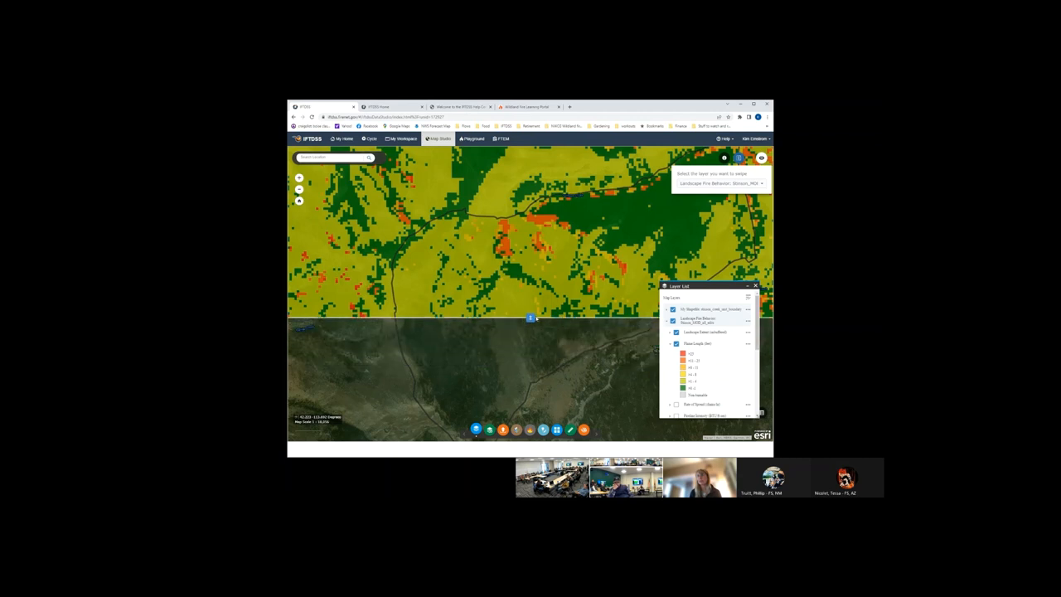
pyautogui.moveTo(531, 319); pyautogui.dragTo(531, 309)
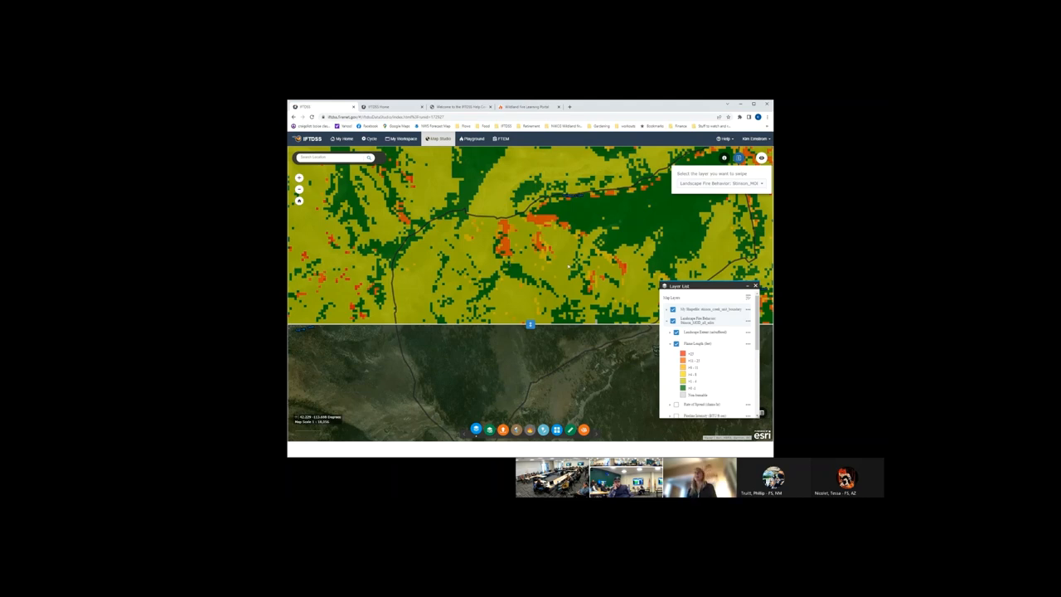
# - Return Home and reach the Compare Weather tool through Strategic Planning
pyautogui.click(370, 140)
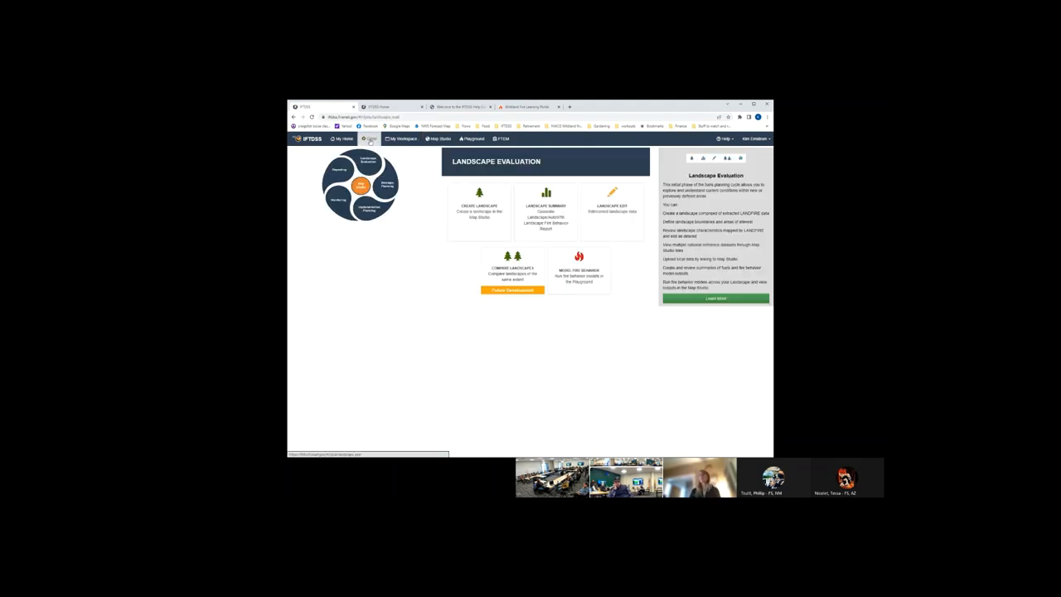
pyautogui.click(385, 181)
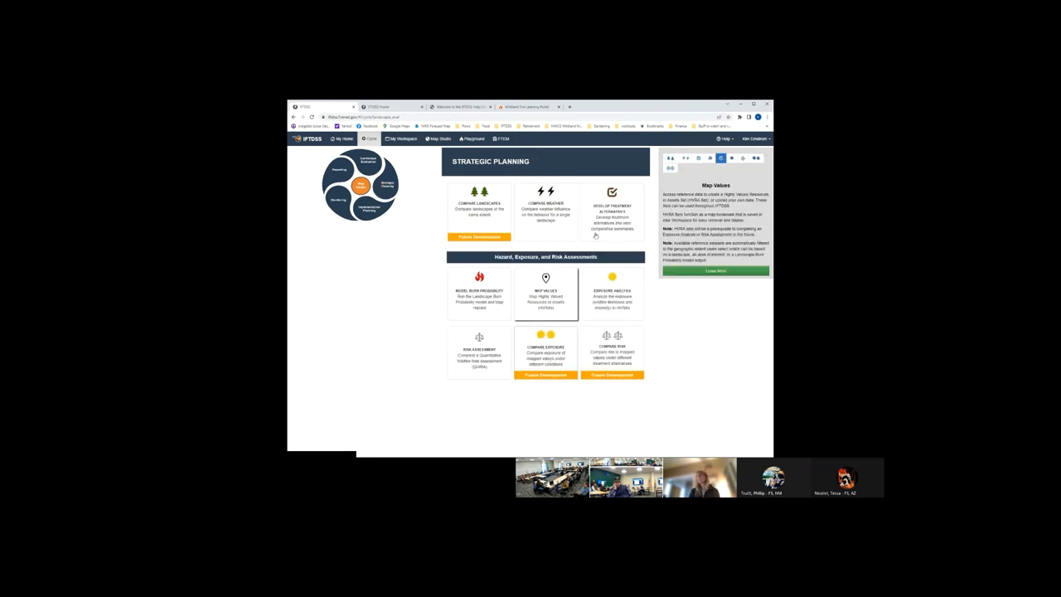
pyautogui.click(546, 212)
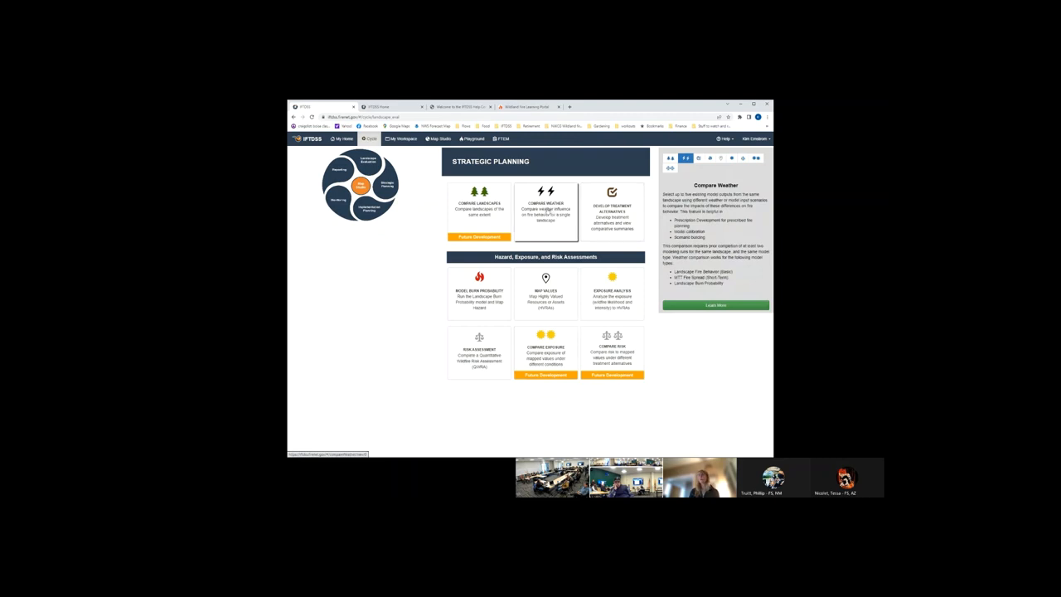
pyautogui.click(546, 213)
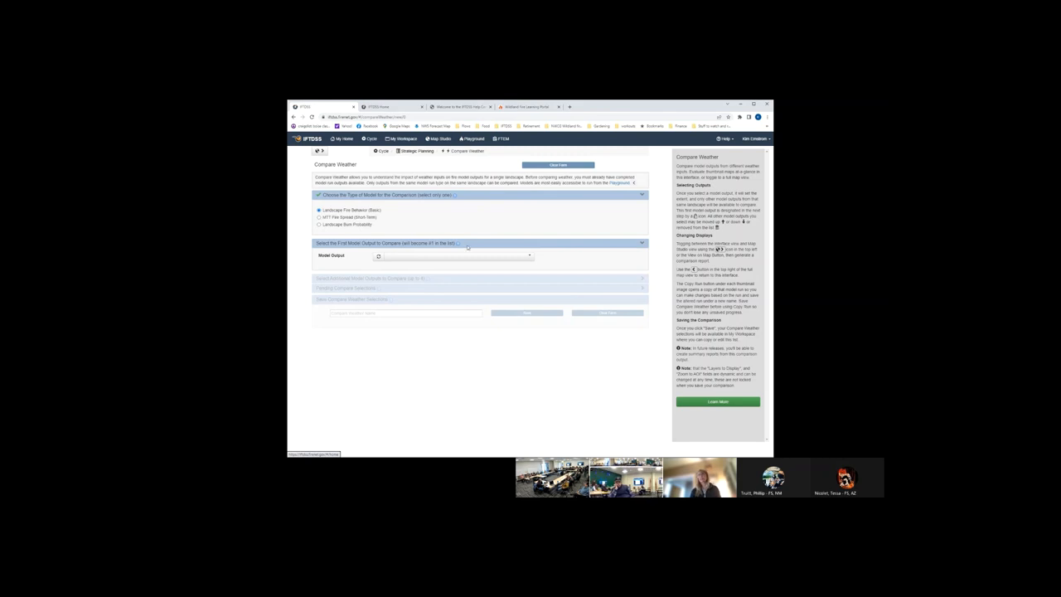
# - Select the first Elkhorn Creek weather scenario output as the Model Output
pyautogui.click(451, 255)
pyautogui.write('sti')
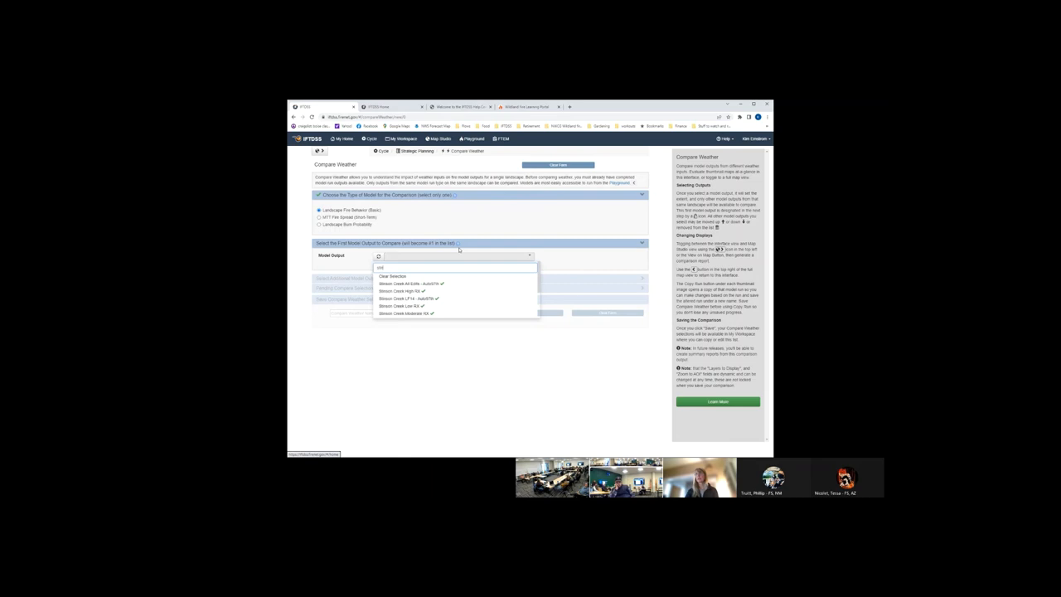
pyautogui.moveTo(451, 255)
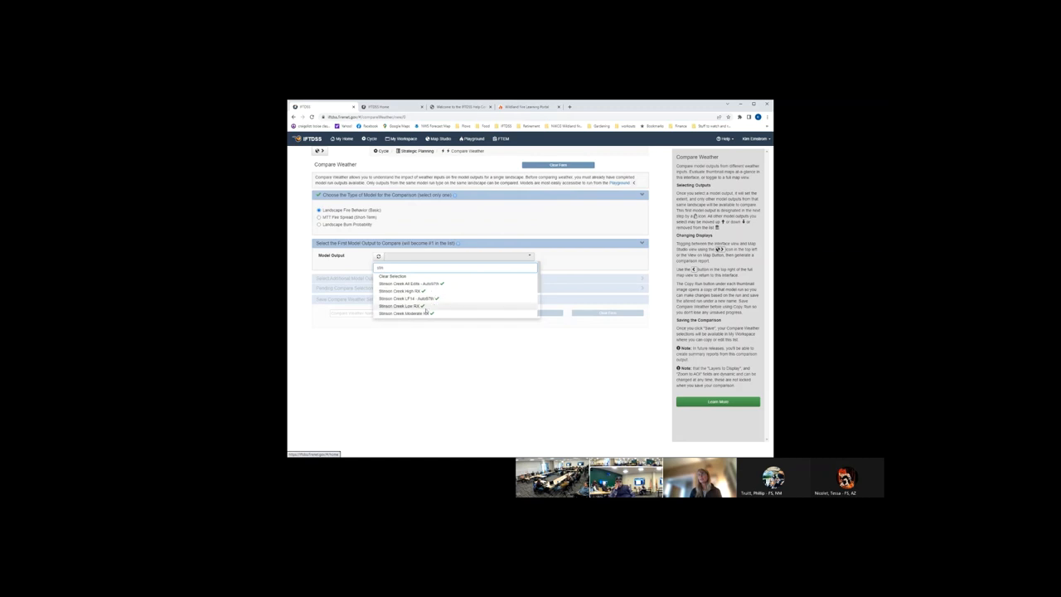
pyautogui.click(406, 305)
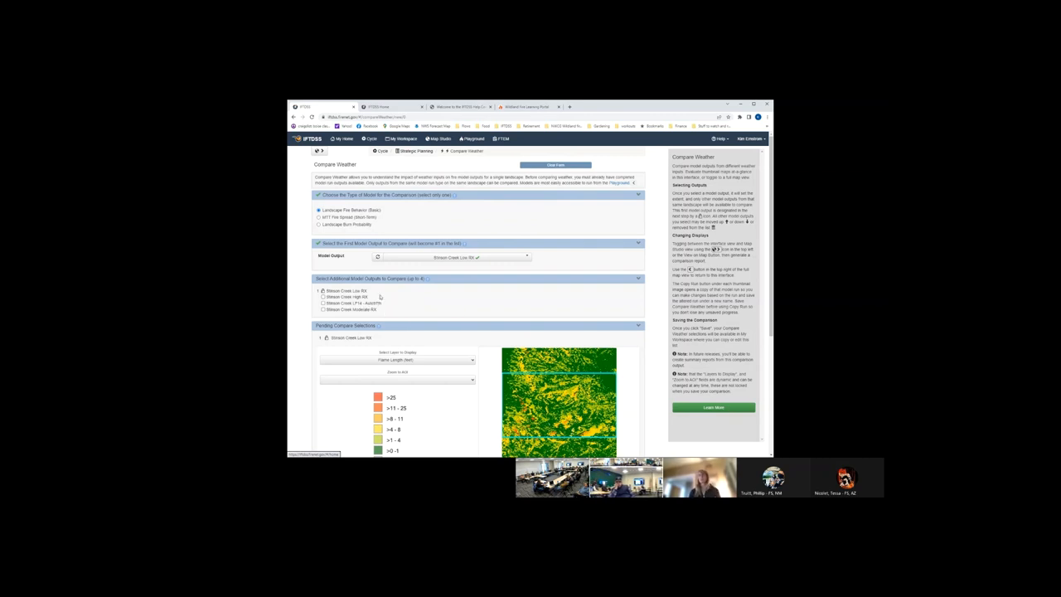
# - Check the remaining weather scenario outputs so all four appear with maps and summary table
pyautogui.click(325, 297)
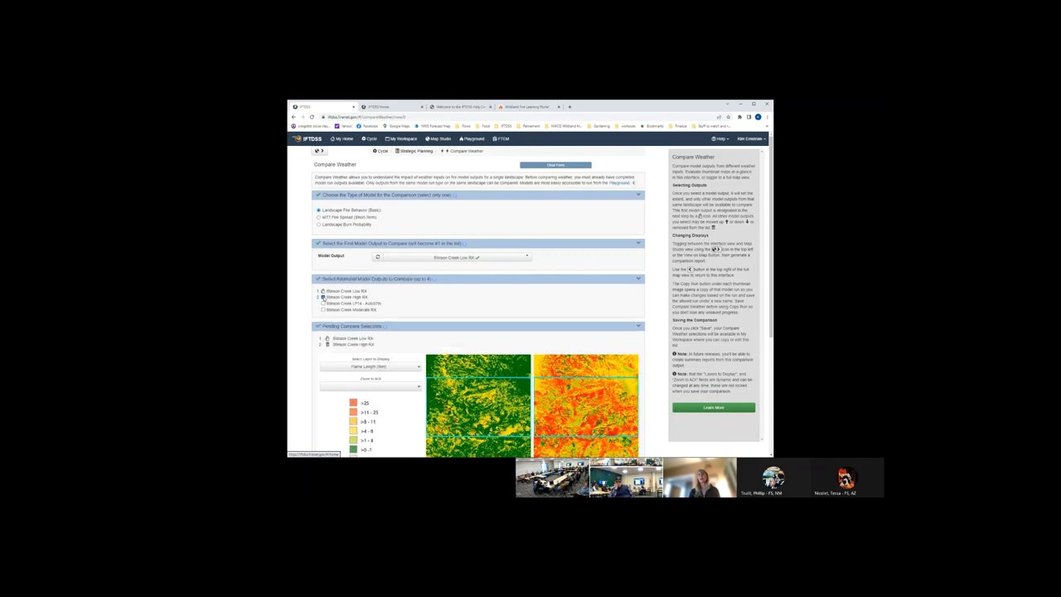
pyautogui.click(319, 310)
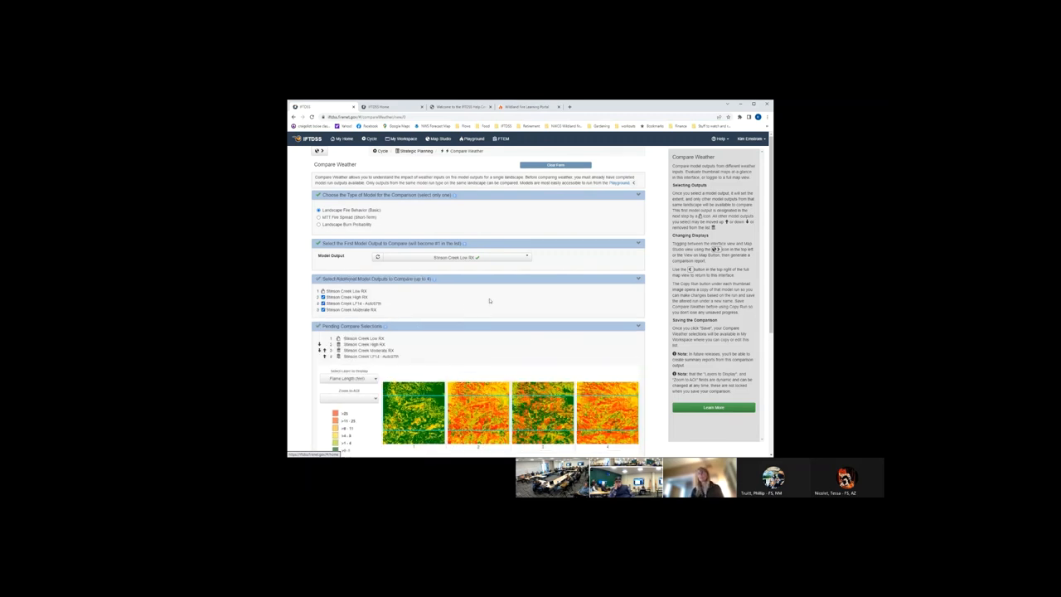
pyautogui.scroll(-3)
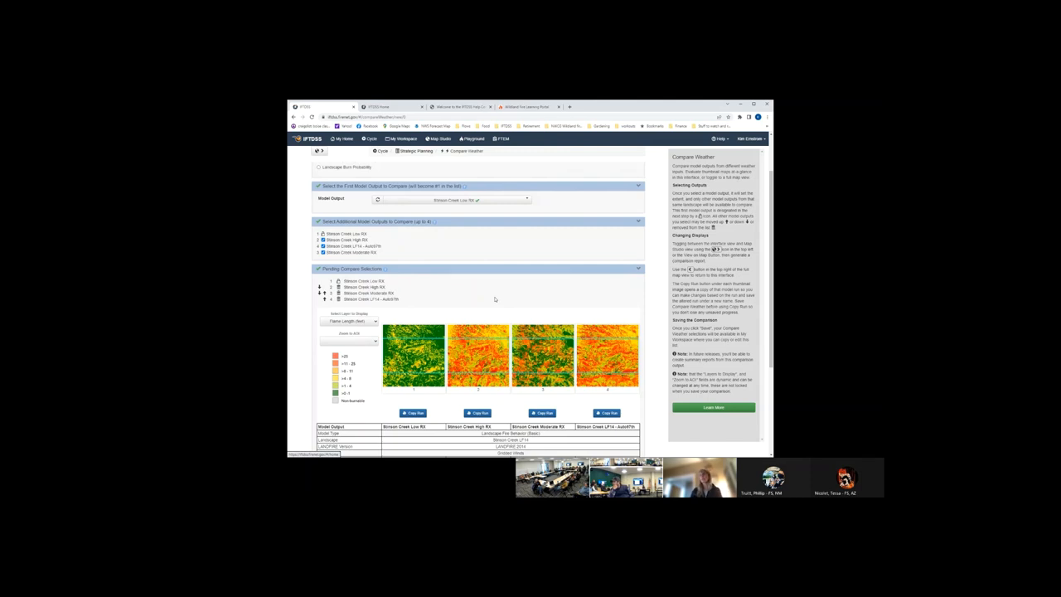
pyautogui.moveTo(428, 300)
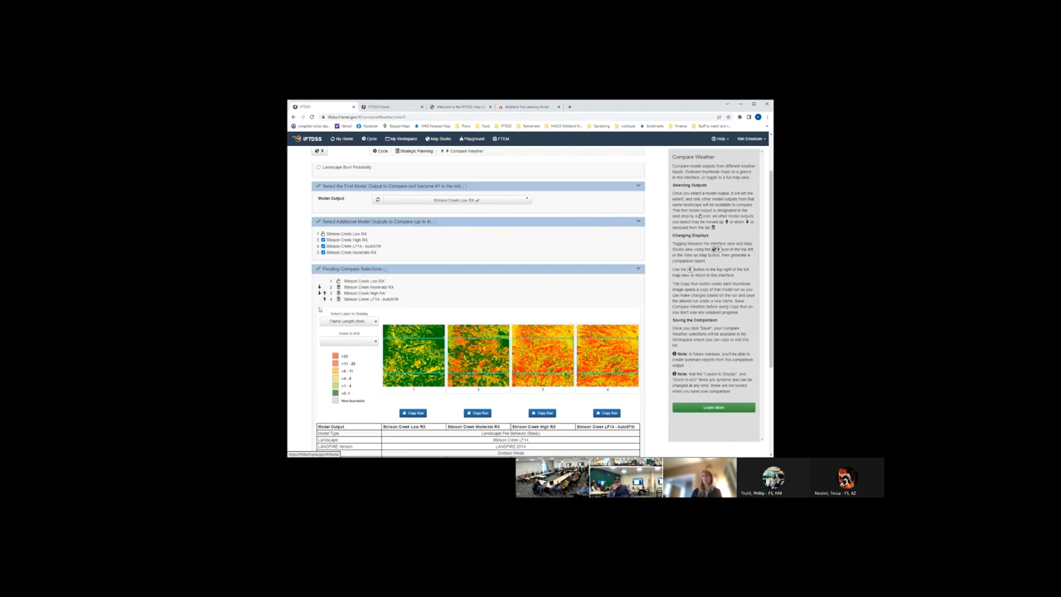
pyautogui.moveTo(476, 285)
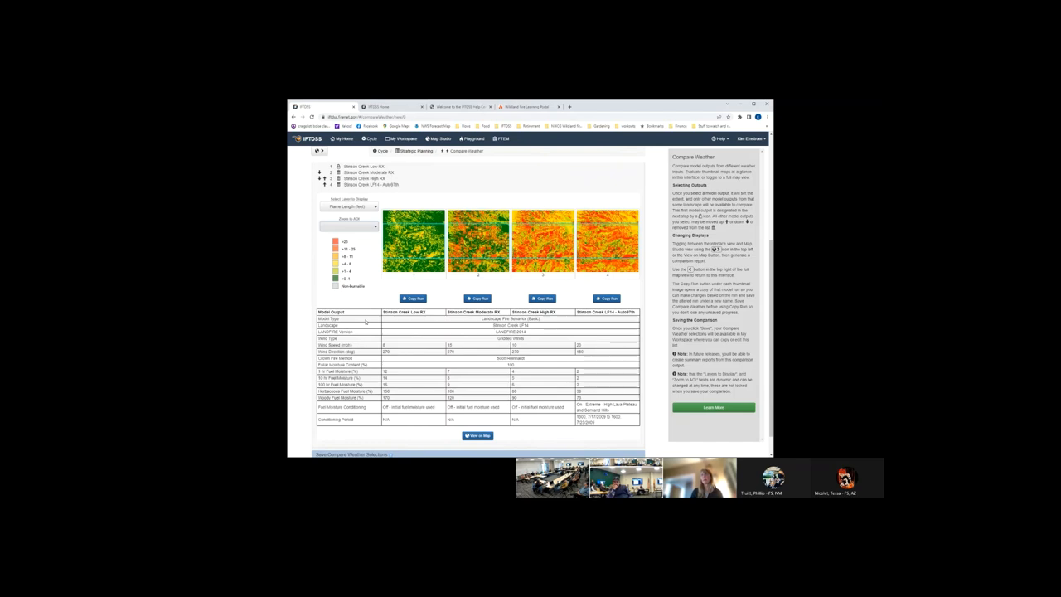
pyautogui.moveTo(372, 305)
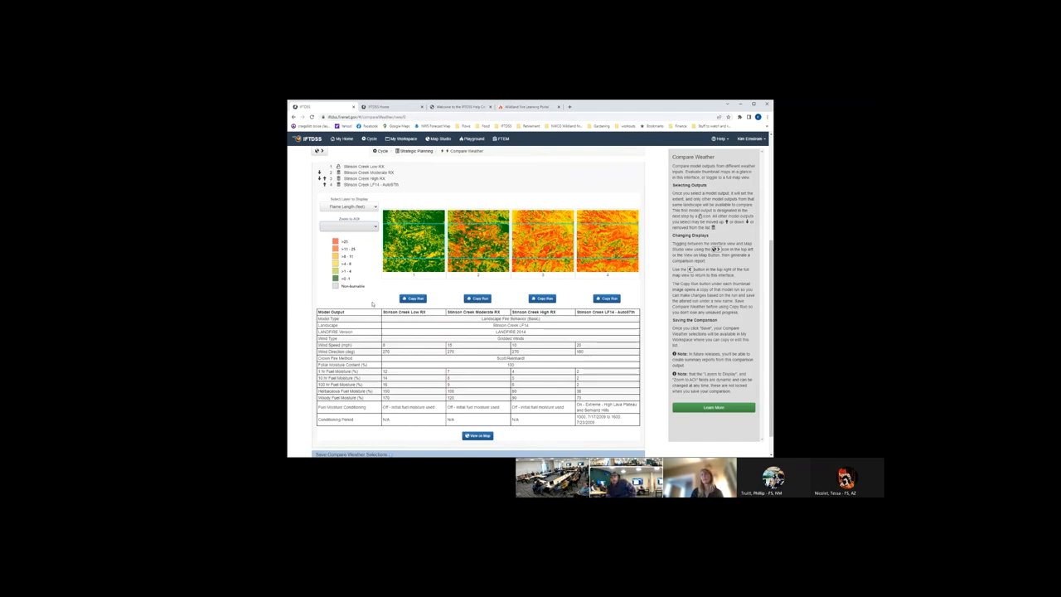
# - Choose a basemap for the comparison maps and pop them out into a separate view
pyautogui.click(348, 225)
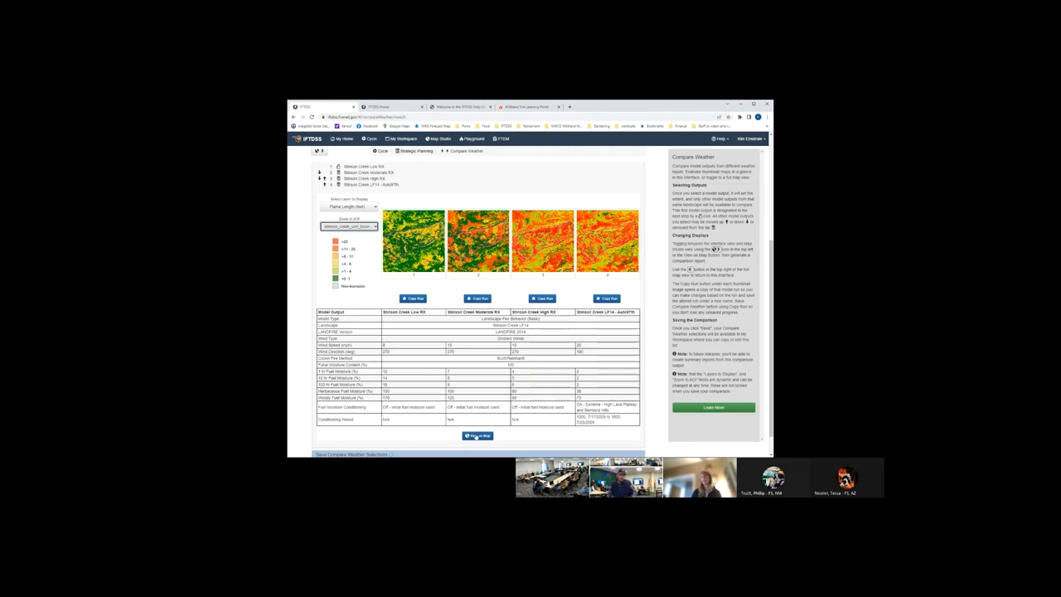
pyautogui.click(478, 434)
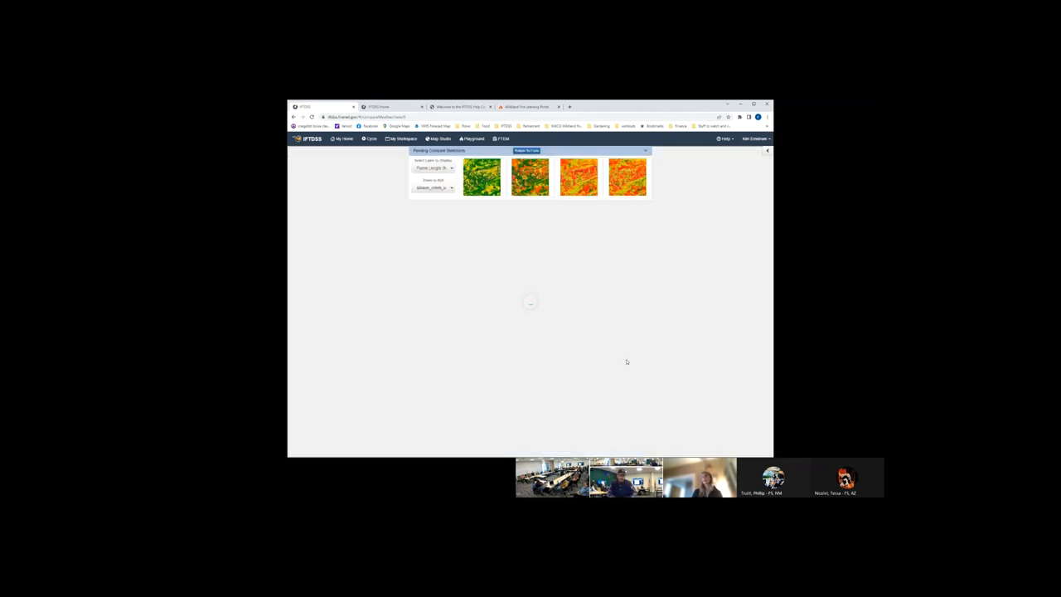